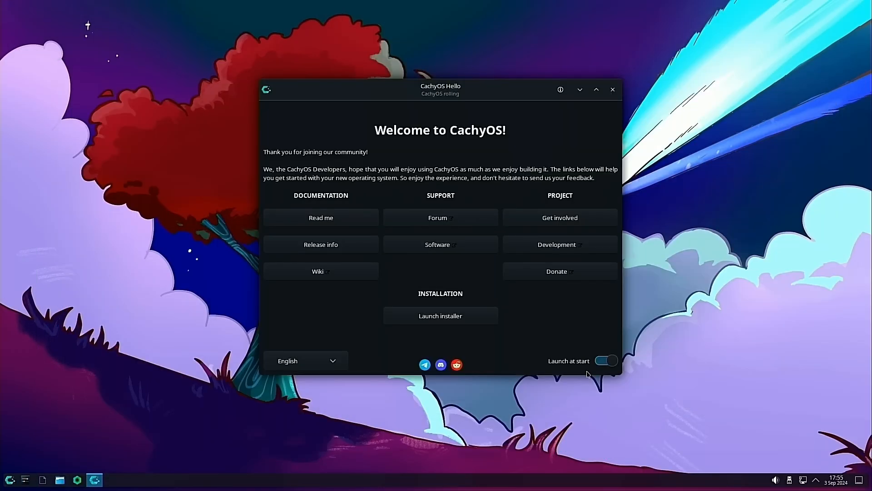
Step: Launch the CachyOS installer and fill in the account name, login and computer name
{"action": "left_click", "coordinate": [440, 316]}
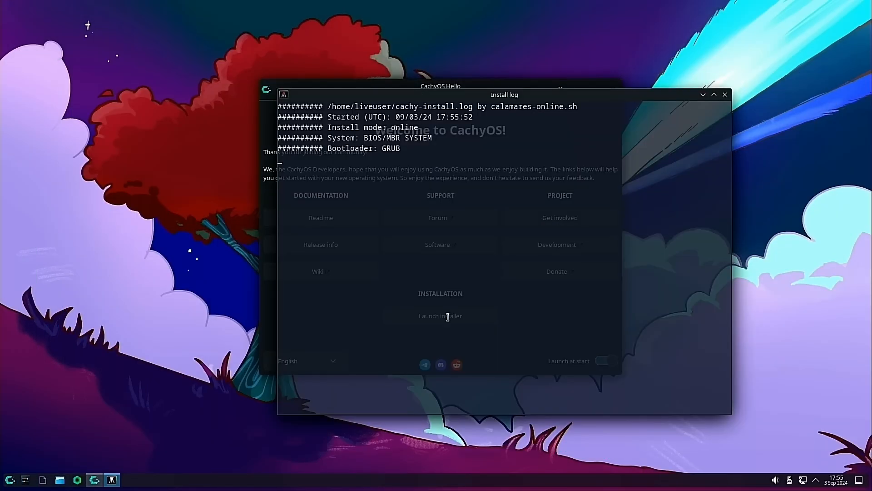
{"action": "left_click", "coordinate": [440, 316]}
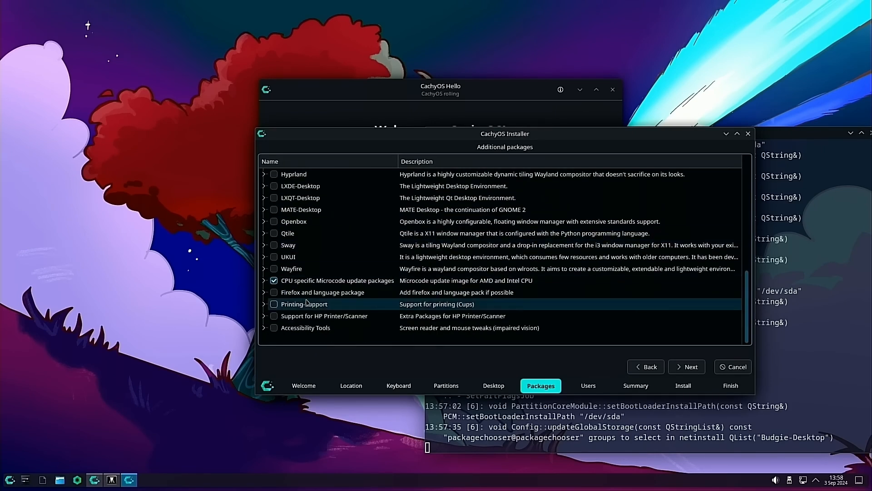
{"action": "left_click", "coordinate": [687, 367]}
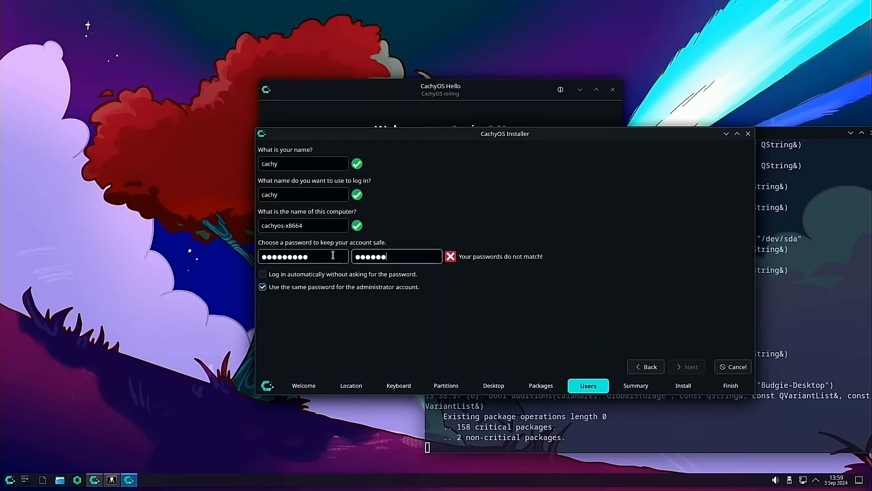
{"action": "left_click", "coordinate": [686, 367]}
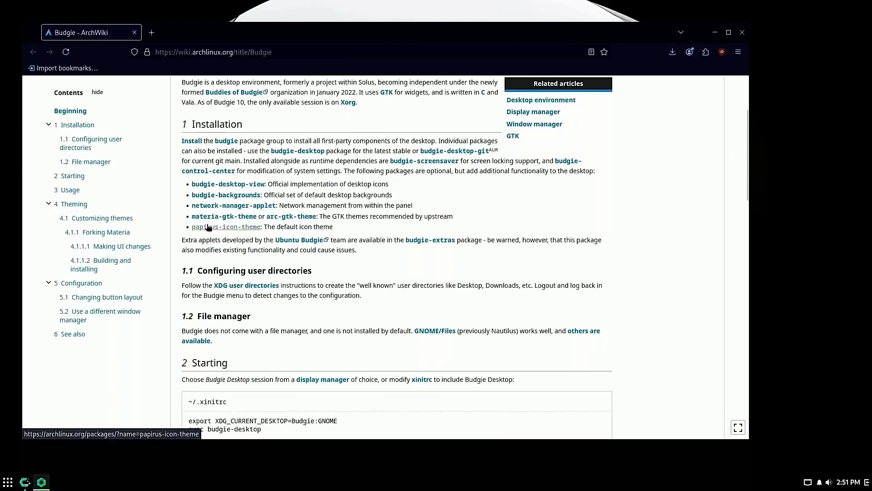
Step: Open Budgie Desktop Settings, review its Style, Desktop and Windows pages, then close it
{"action": "left_click", "coordinate": [8, 481]}
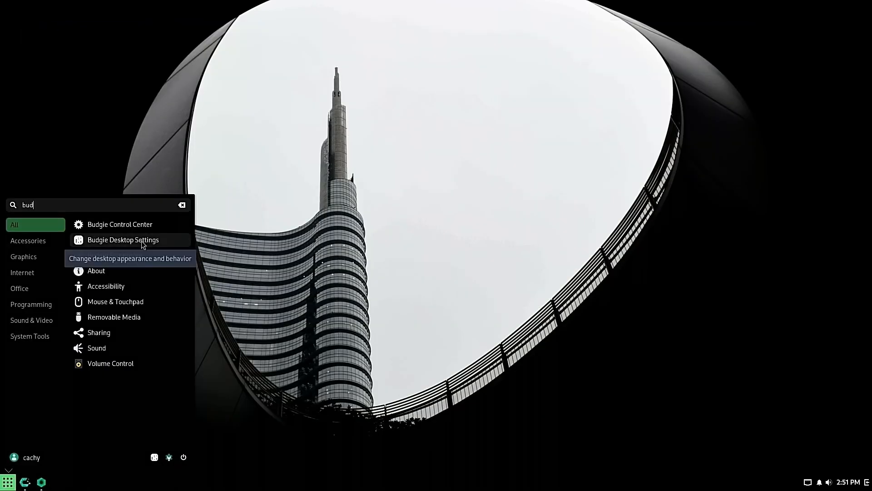
{"action": "left_click", "coordinate": [124, 240]}
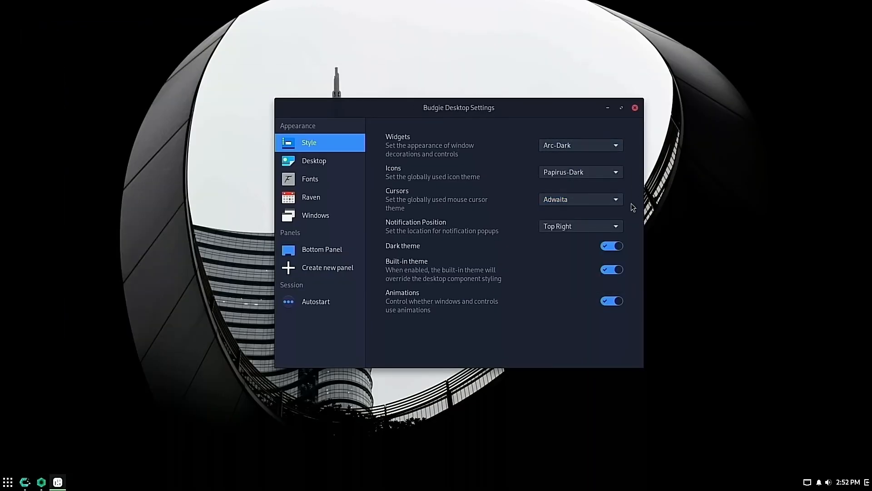
{"action": "left_click", "coordinate": [580, 145]}
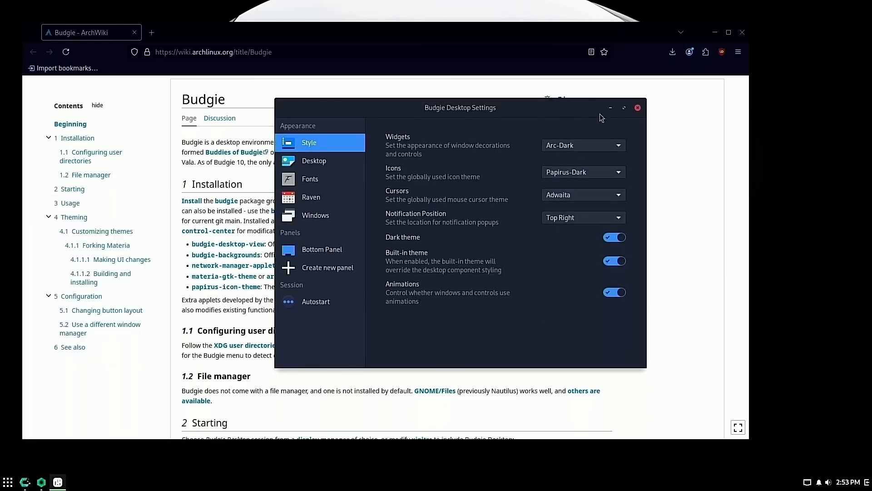
{"action": "left_click", "coordinate": [314, 161]}
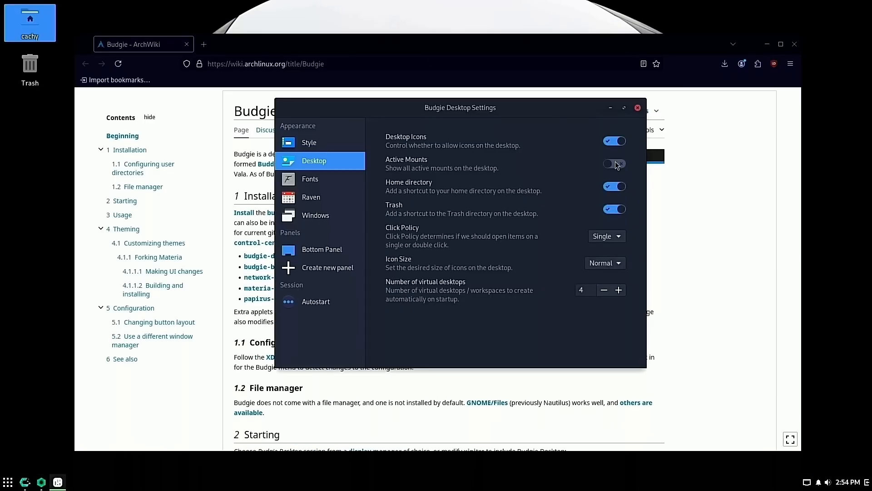
{"action": "left_click", "coordinate": [316, 215]}
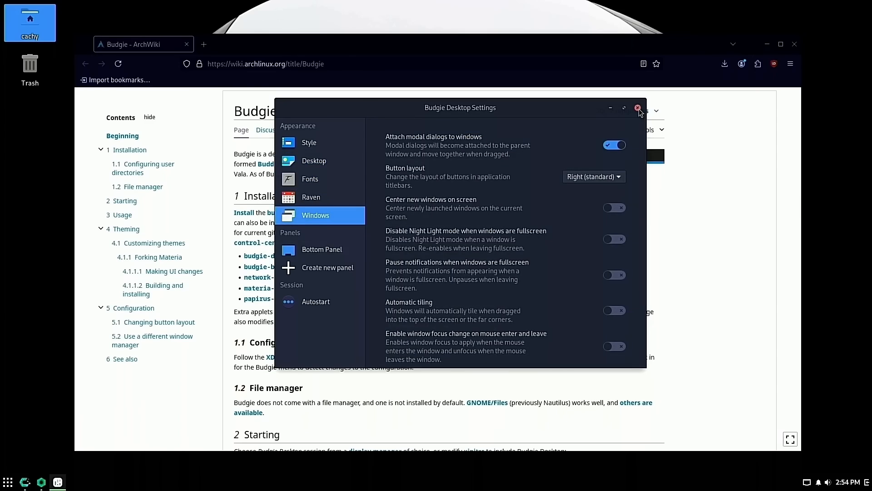
{"action": "left_click", "coordinate": [638, 108]}
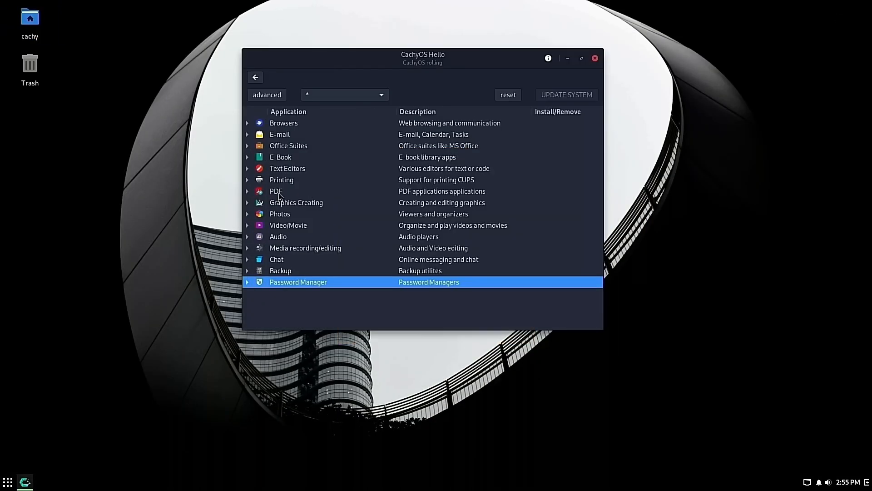
Step: Open CachyOS Hello and remove the package database lock with administrator authentication
{"action": "left_click", "coordinate": [287, 168]}
{"action": "type", "text": "wel"}
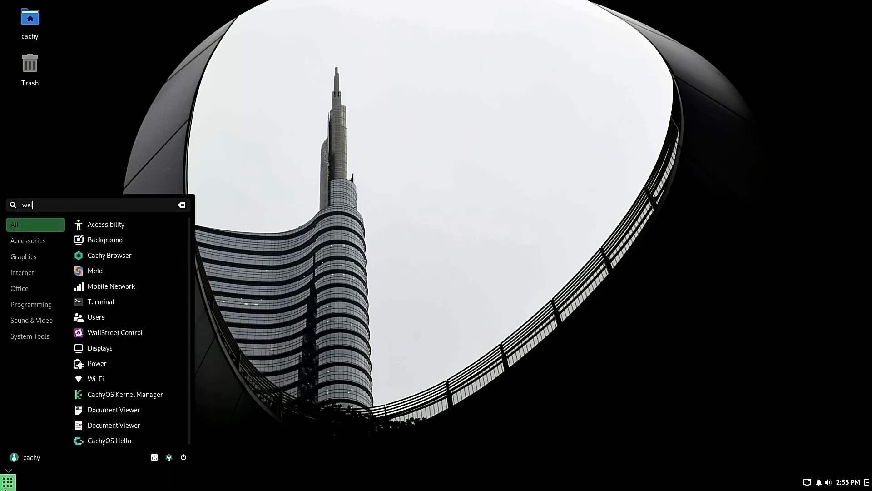
{"action": "left_click", "coordinate": [109, 441]}
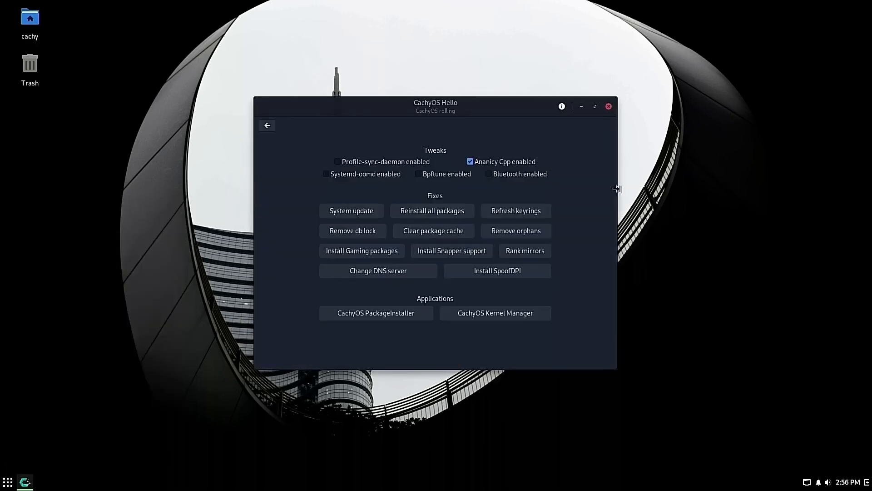
{"action": "left_click", "coordinate": [489, 174]}
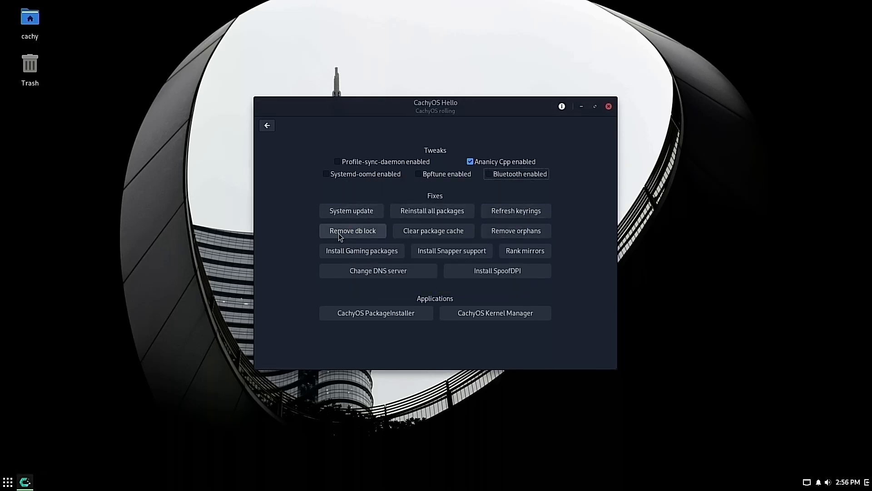
{"action": "left_click", "coordinate": [352, 231]}
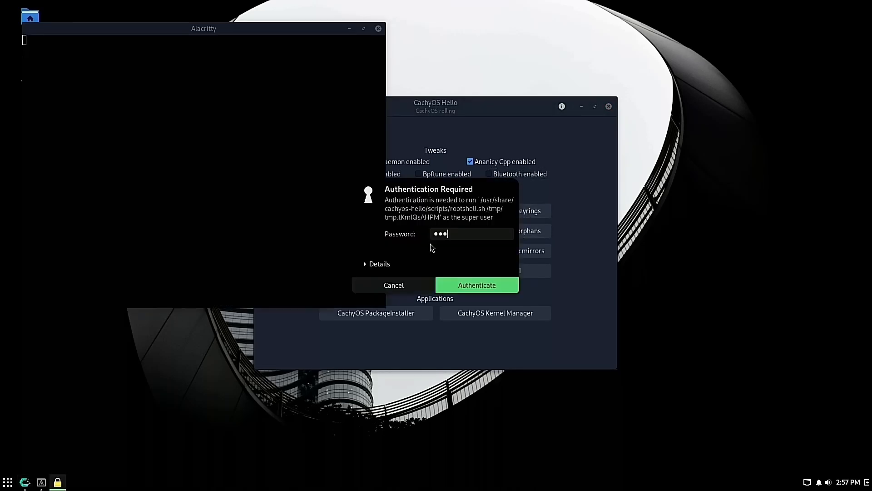
{"action": "left_click", "coordinate": [476, 285]}
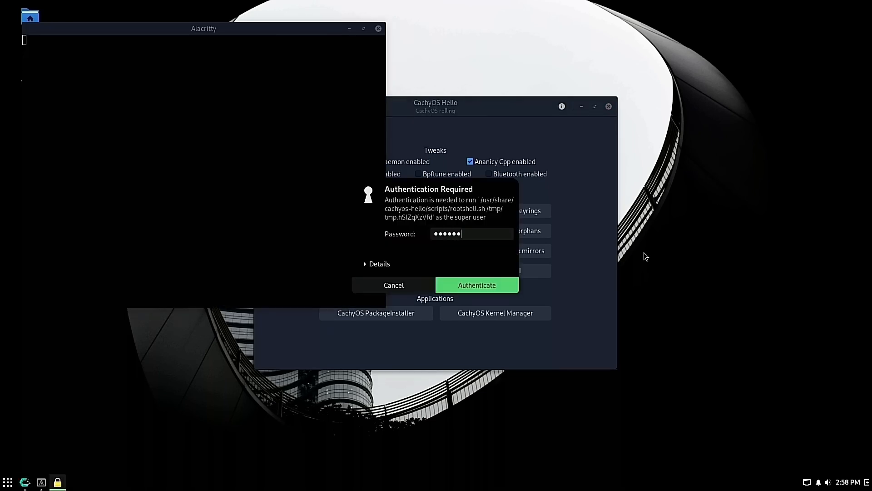
{"action": "left_click", "coordinate": [476, 285]}
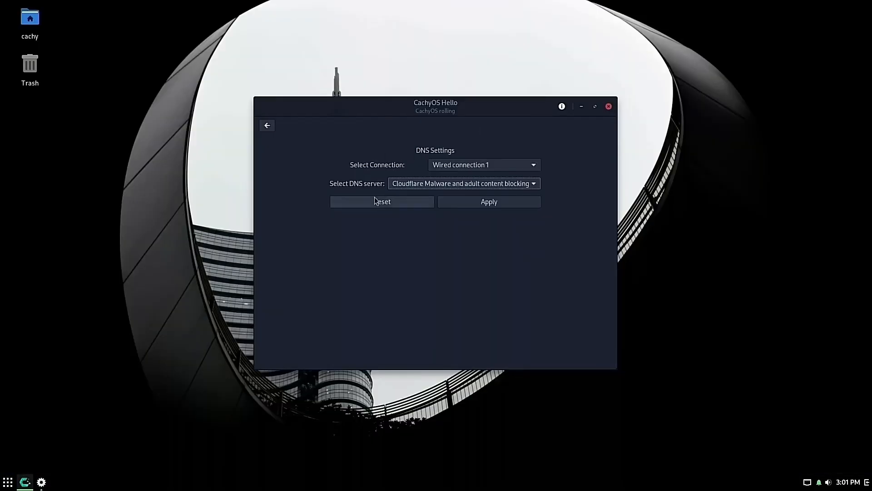
Step: Submit and authorise the DNS server change for the wired connection
{"action": "left_click", "coordinate": [463, 183]}
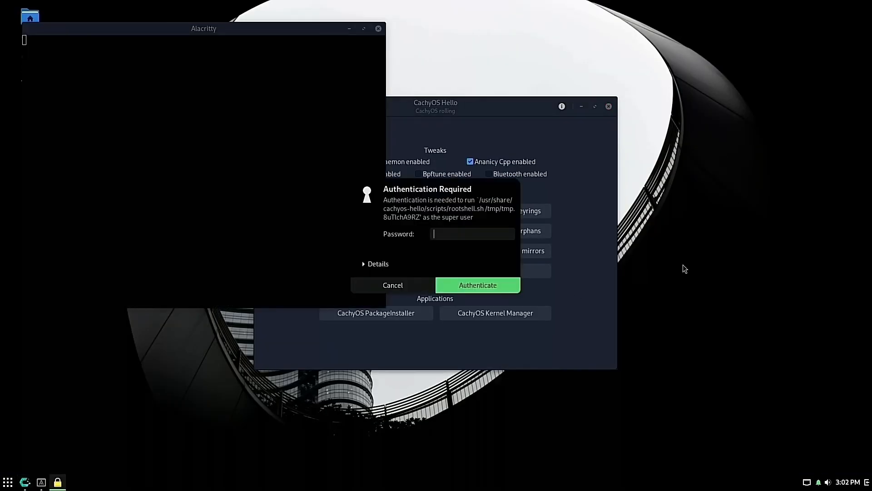
{"action": "left_click", "coordinate": [476, 284]}
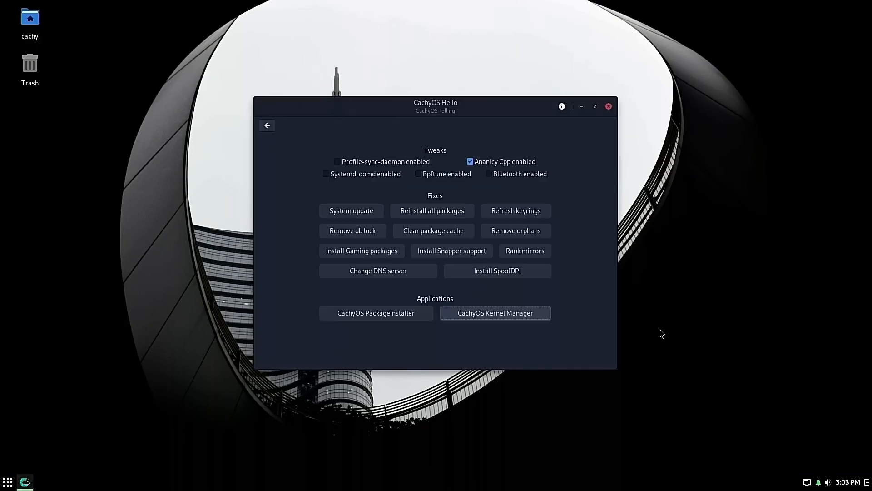
{"action": "left_click", "coordinate": [494, 313]}
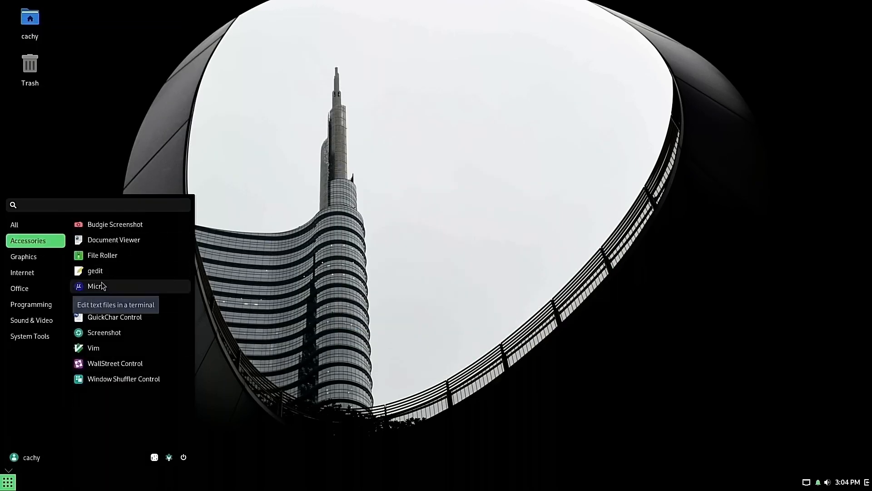
Step: Close the Accessories list and reopen the launcher on All applications
{"action": "left_click", "coordinate": [30, 336]}
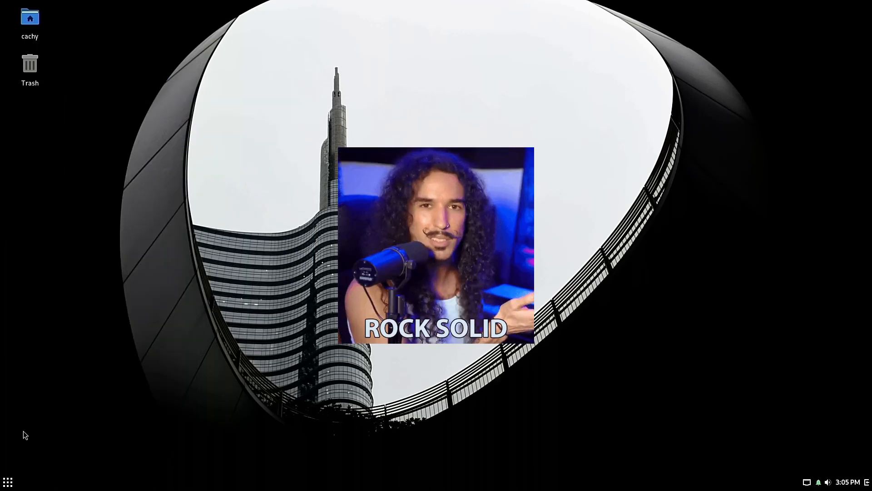
{"action": "left_click", "coordinate": [8, 481]}
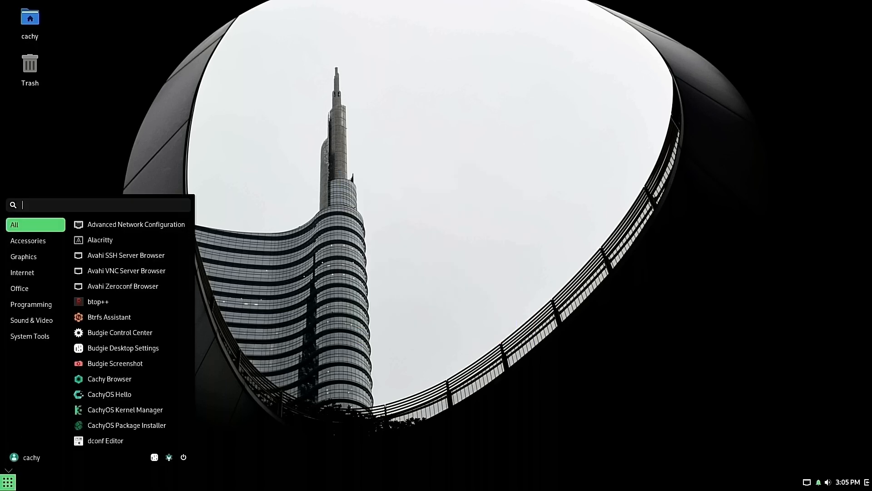
{"action": "mouse_move", "coordinate": [64, 448]}
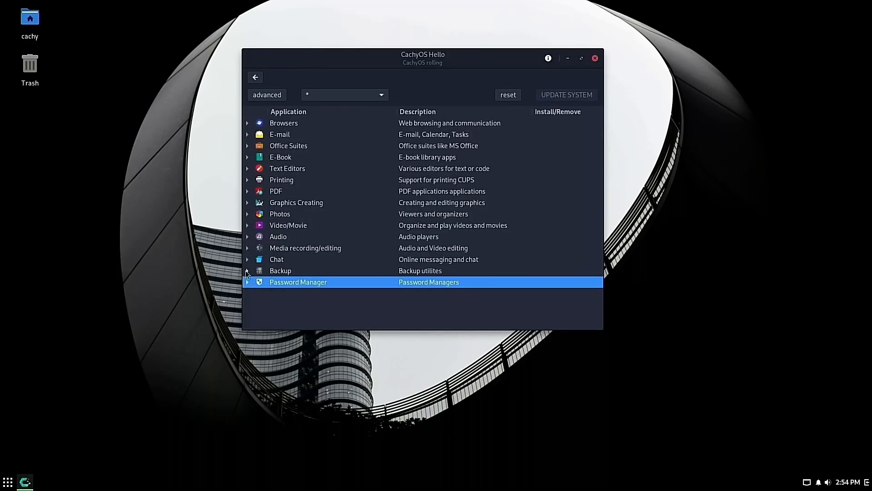
Step: Browse CachyOS Hello's app categories and start installing the 205-package gaming bundle
{"action": "left_click", "coordinate": [247, 168]}
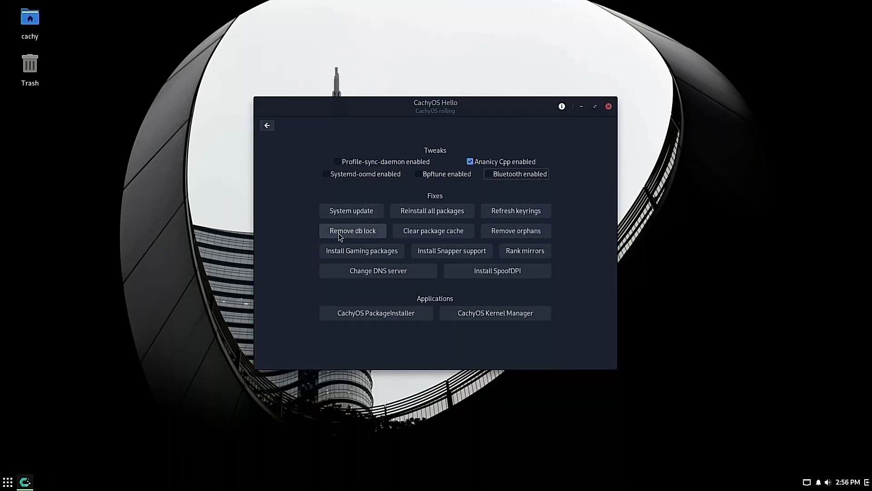
{"action": "left_click", "coordinate": [361, 251]}
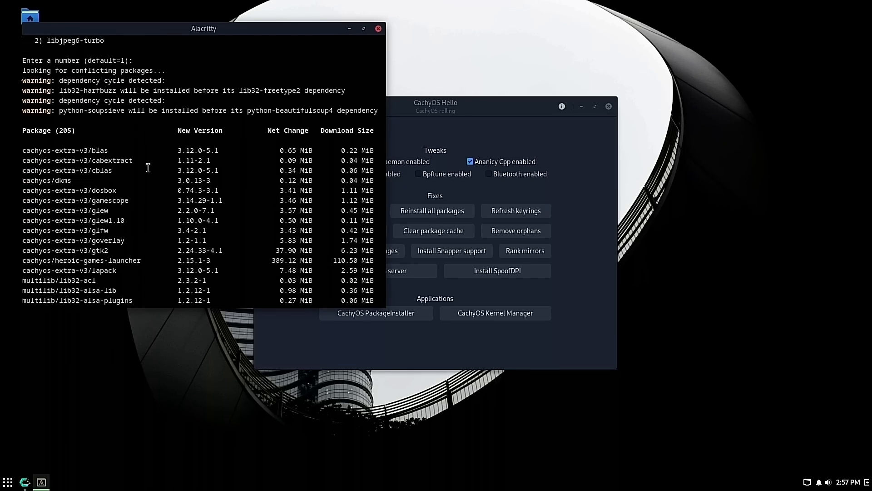
{"action": "scroll", "scroll_direction": "down", "scroll_amount": 3}
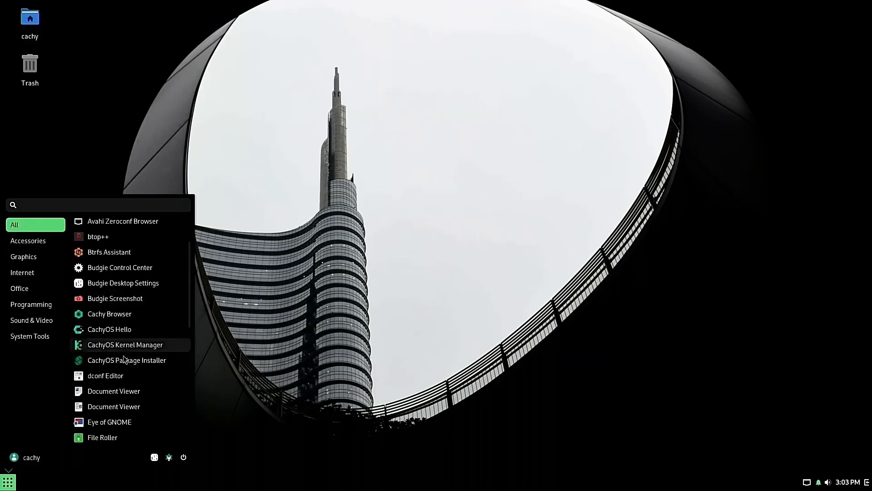
Step: View Budgie panel keys in dconf Editor, then remove the package database lock in CachyOS Hello
{"action": "left_click", "coordinate": [20, 288]}
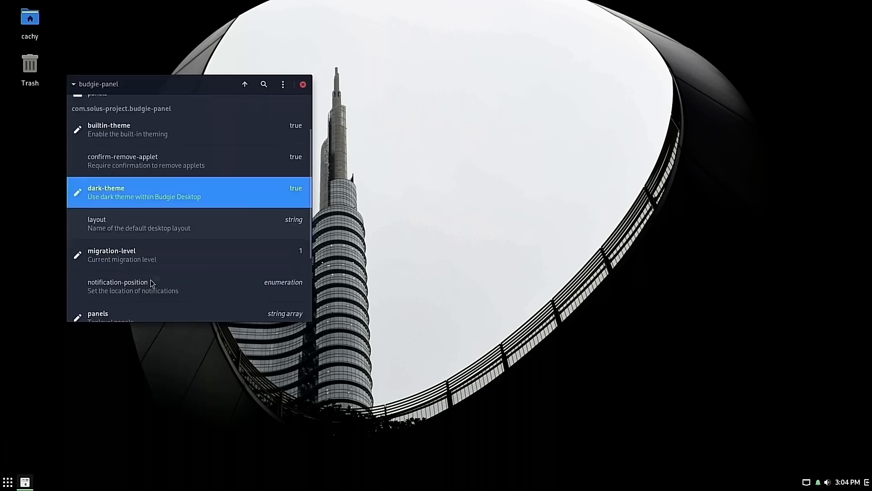
{"action": "left_click", "coordinate": [303, 84]}
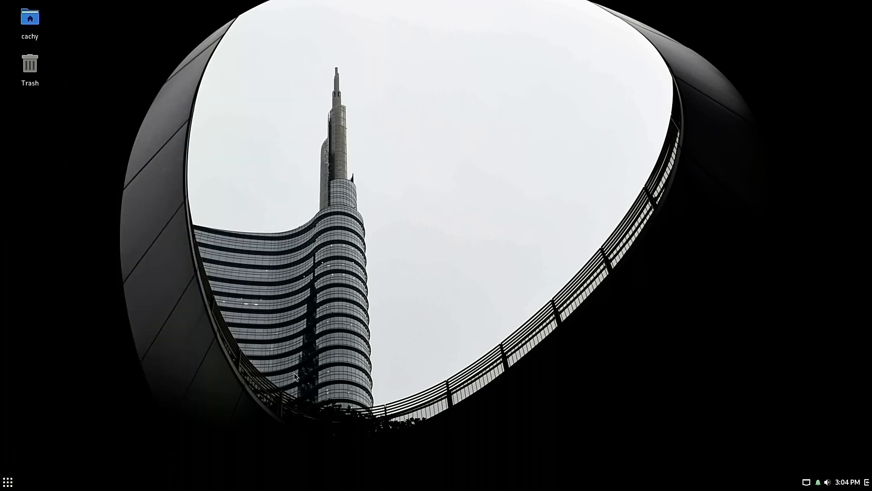
{"action": "left_click", "coordinate": [8, 481]}
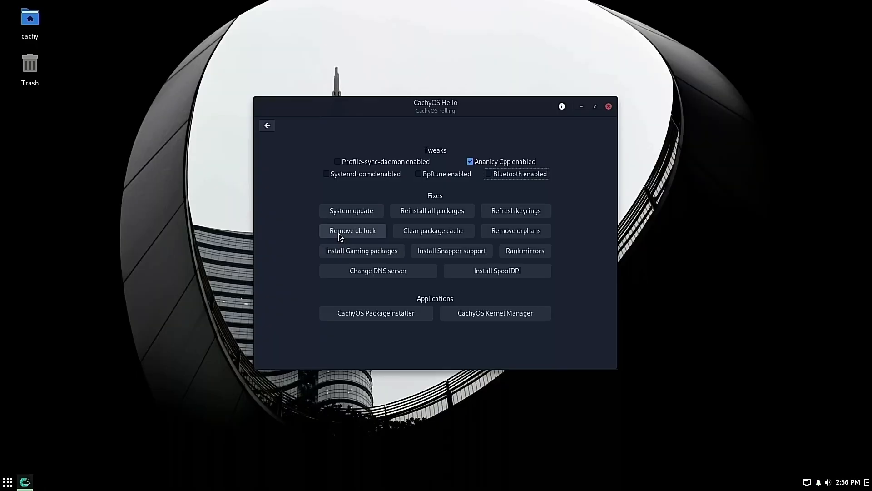
{"action": "left_click", "coordinate": [352, 230]}
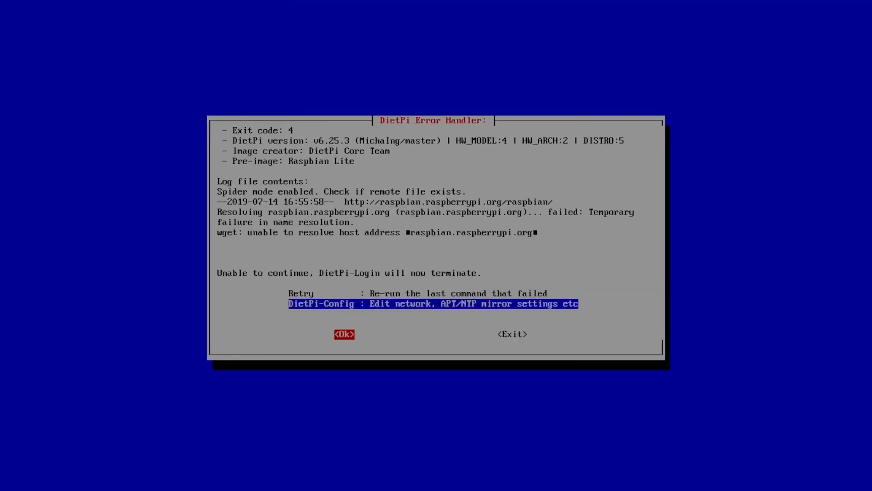
Step: Keep the default global software password and choose automatic desktop login at boot
{"action": "left_click", "coordinate": [344, 334]}
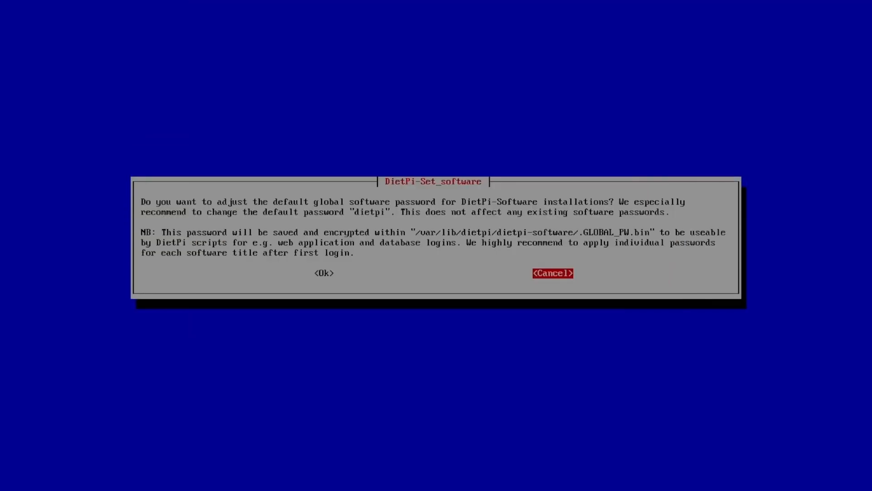
{"action": "left_click", "coordinate": [552, 272]}
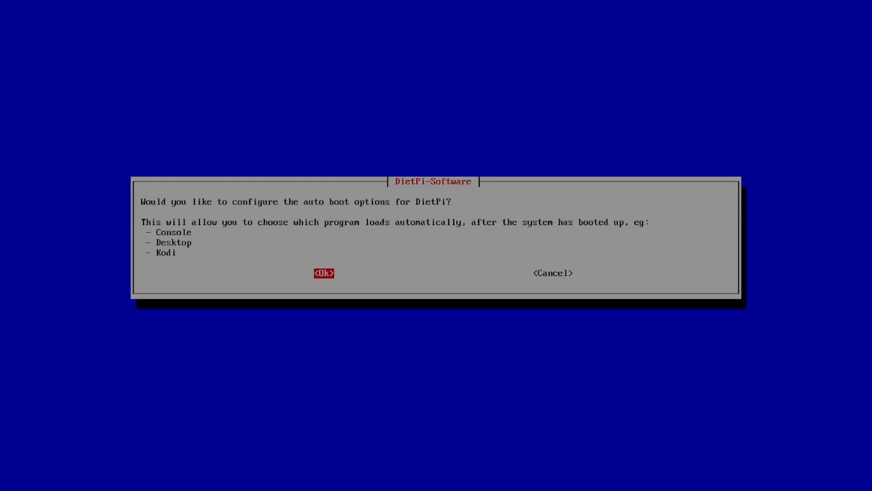
{"action": "left_click", "coordinate": [324, 273]}
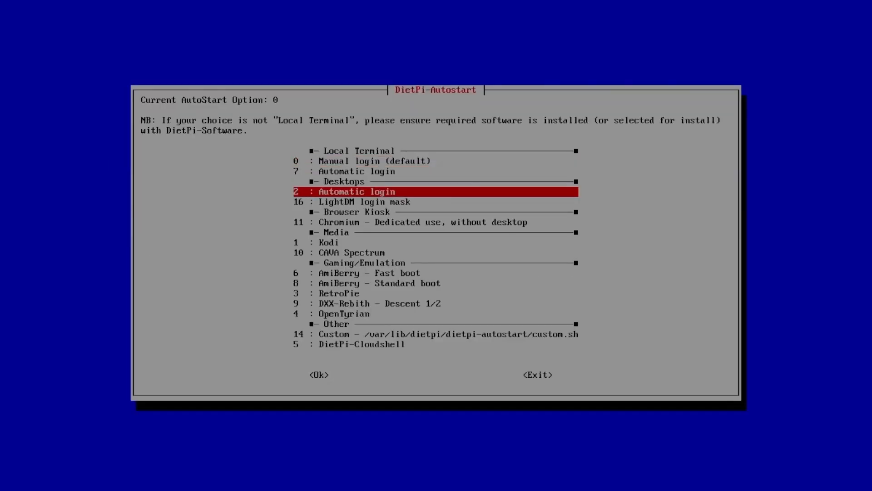
{"action": "left_click", "coordinate": [319, 374]}
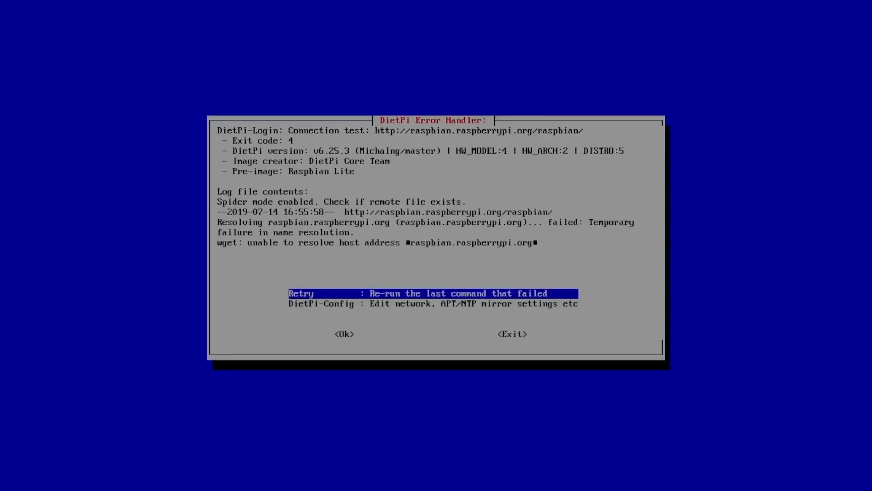
Step: Select DietPi-Config from the error handler and open the network adapter settings
{"action": "key", "text": "Down"}
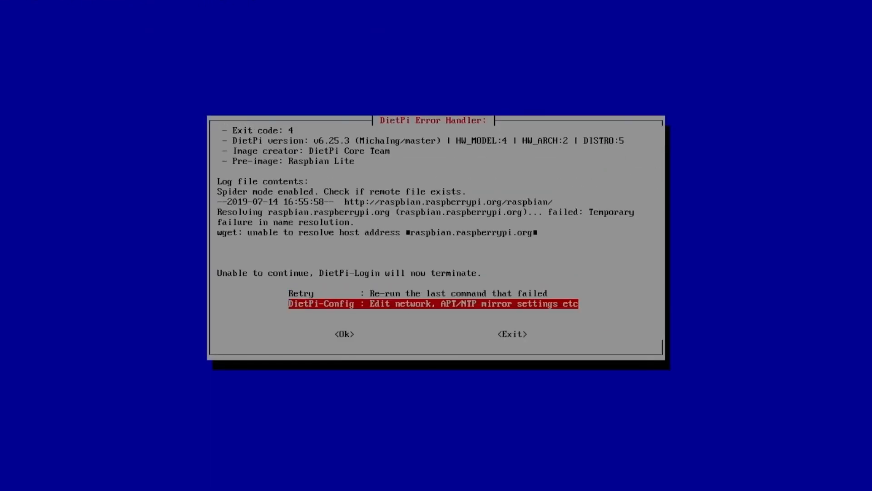
{"action": "left_click", "coordinate": [344, 333]}
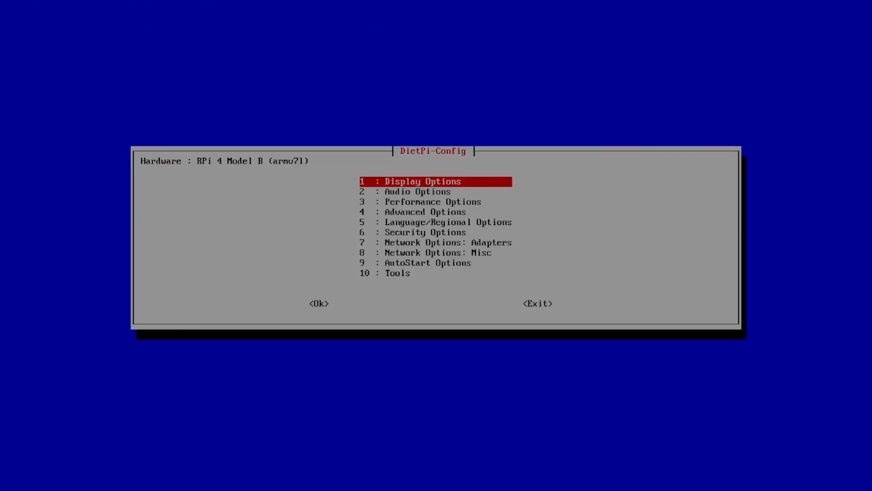
{"action": "left_click", "coordinate": [435, 242]}
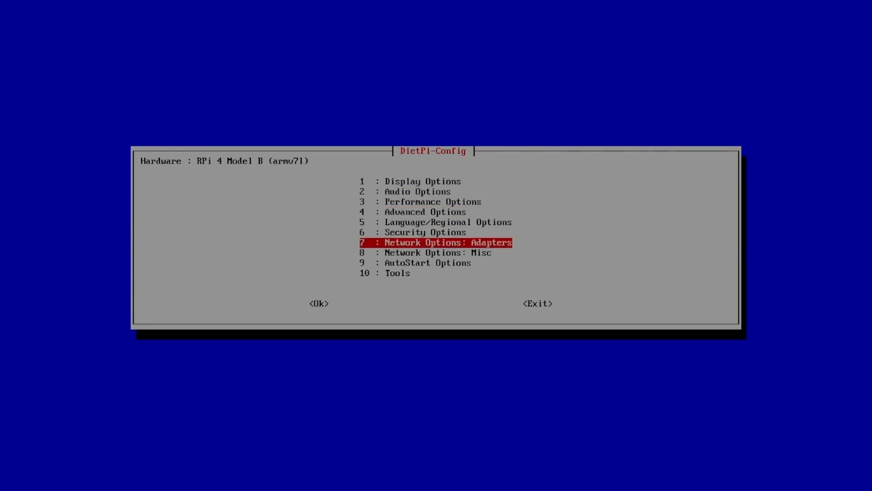
{"action": "left_click", "coordinate": [318, 303]}
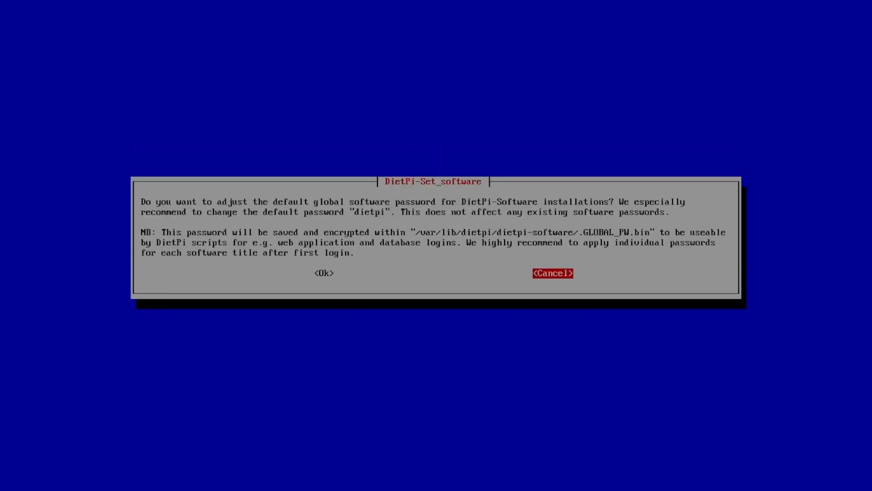
Step: Decline the password change, confirm the software selection and pass the auto boot question
{"action": "left_click", "coordinate": [552, 272]}
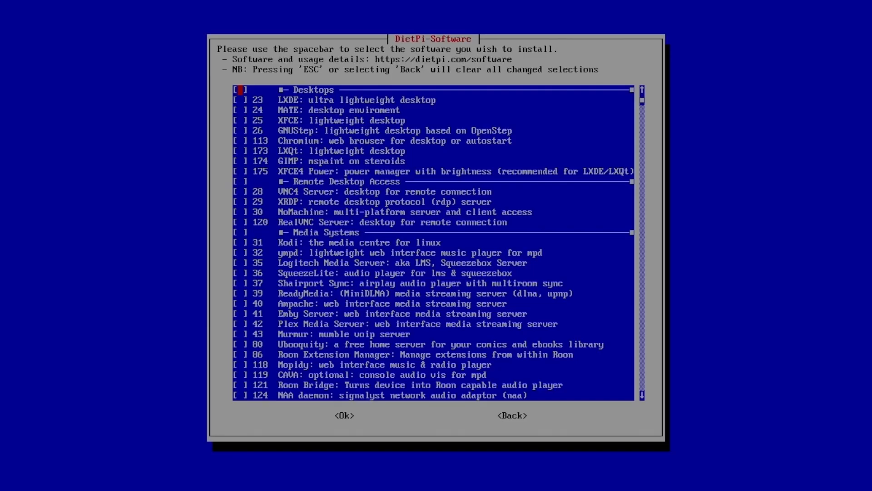
{"action": "left_click", "coordinate": [344, 415]}
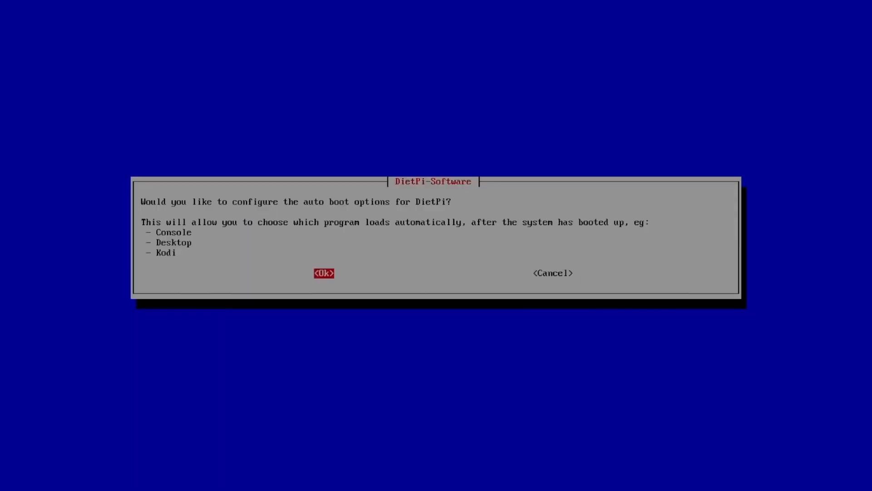
{"action": "left_click", "coordinate": [324, 273]}
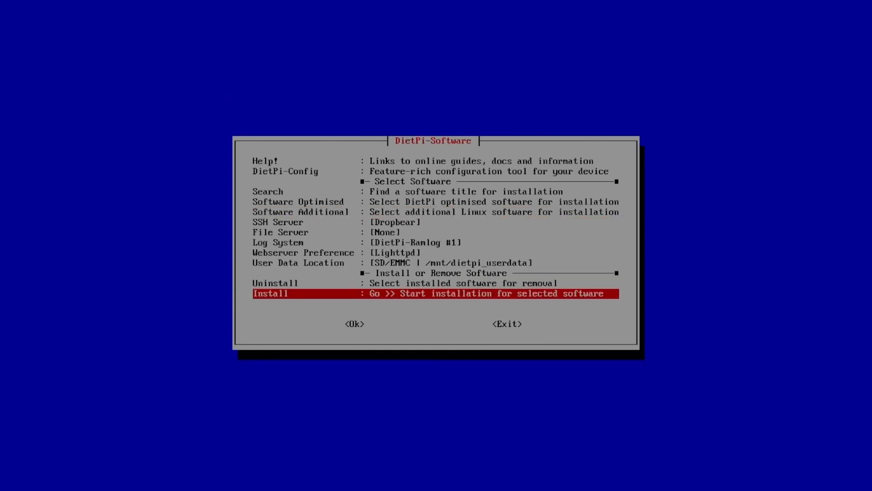
Step: Browse DietPi-Config's network options and WiFi list, then confirm the software selection and autoboot prompt
{"action": "left_click", "coordinate": [354, 324]}
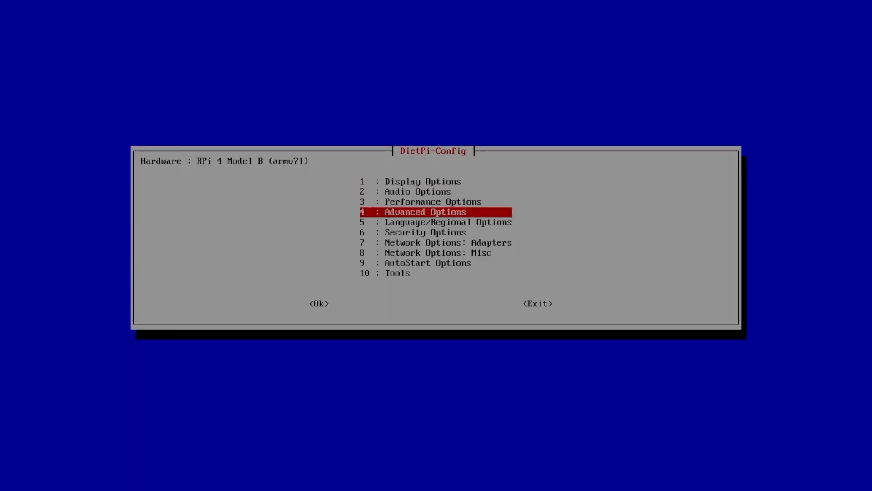
{"action": "left_click", "coordinate": [436, 242]}
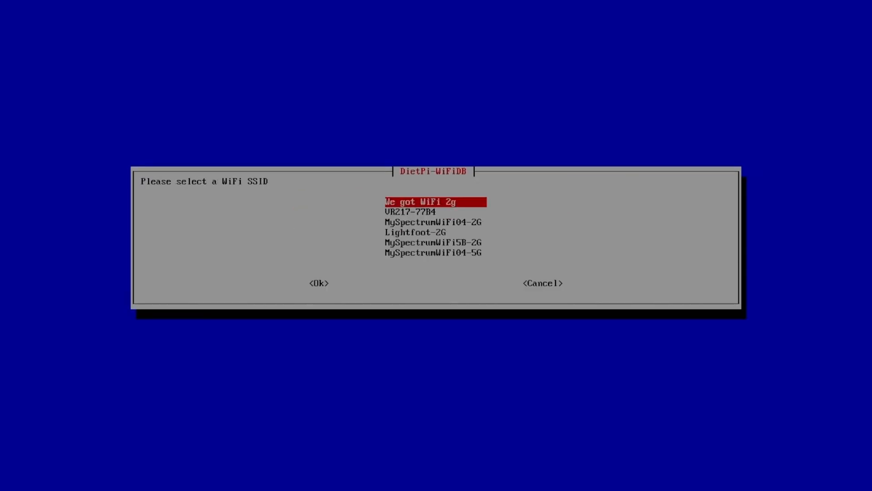
{"action": "left_click", "coordinate": [319, 283]}
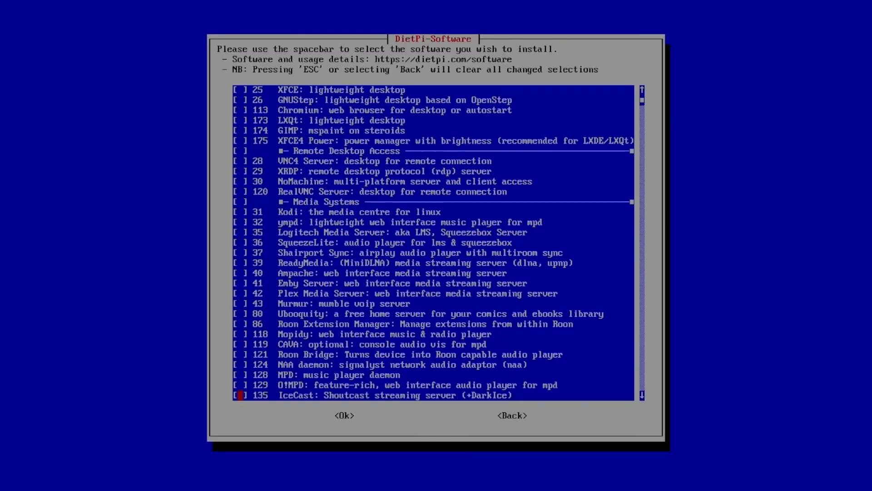
{"action": "left_click", "coordinate": [344, 415]}
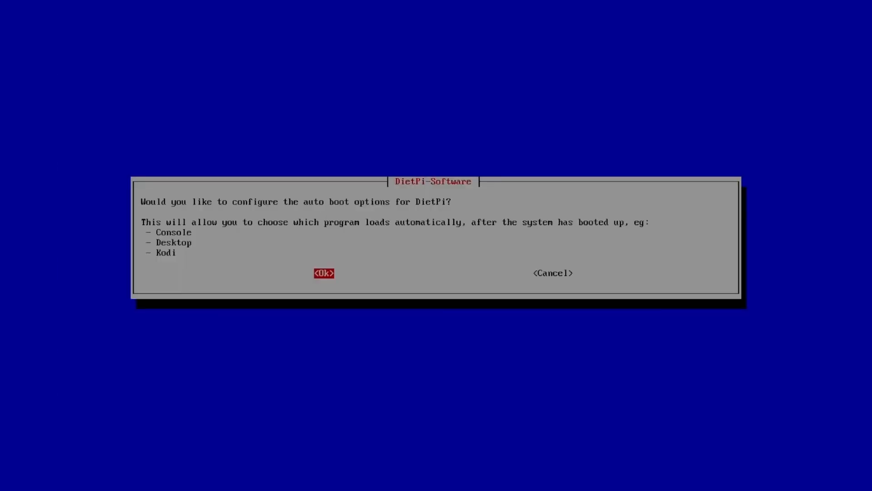
{"action": "left_click", "coordinate": [324, 273]}
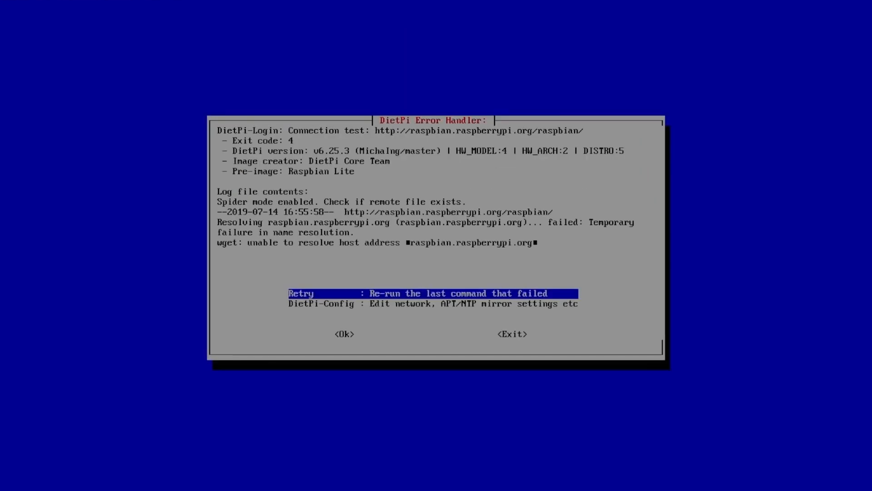
Step: Choose DietPi-Config from the error handler to edit network settings
{"action": "key", "text": "Down"}
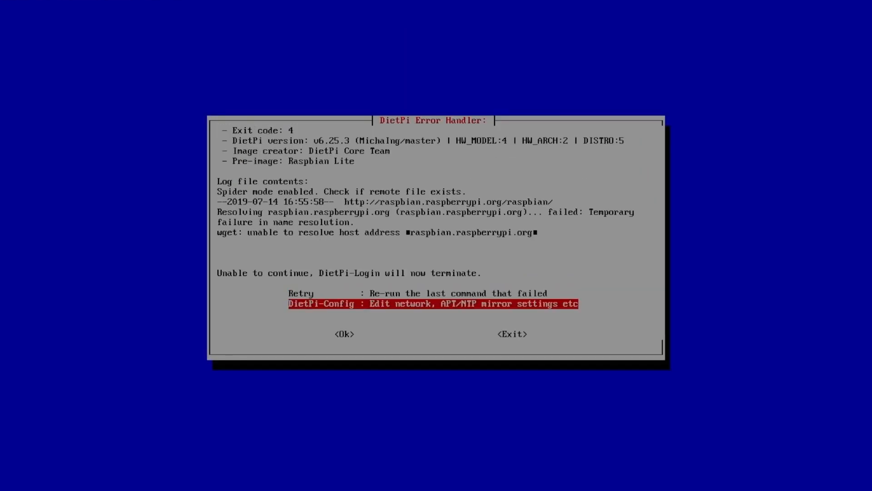
{"action": "left_click", "coordinate": [345, 334]}
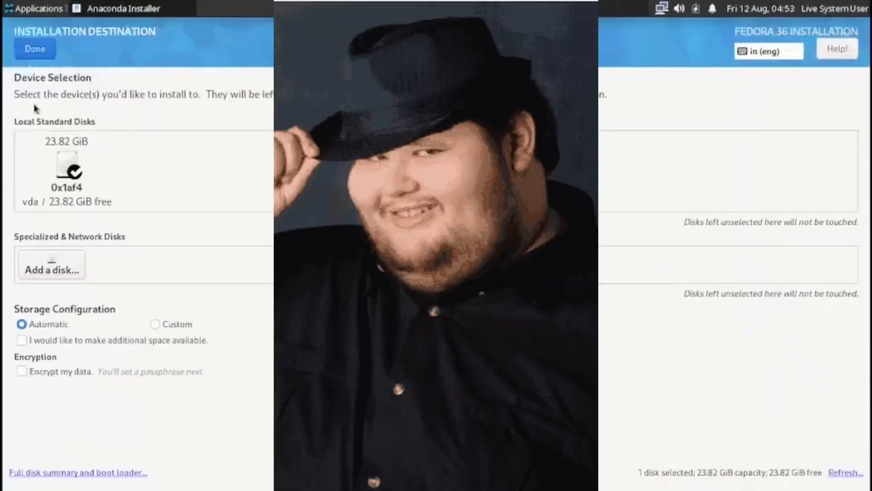
Step: Create 600 MiB /boot/efi, 4 GiB swap and 19.23 GiB root partitions in Blivet GUI
{"action": "left_click", "coordinate": [34, 49]}
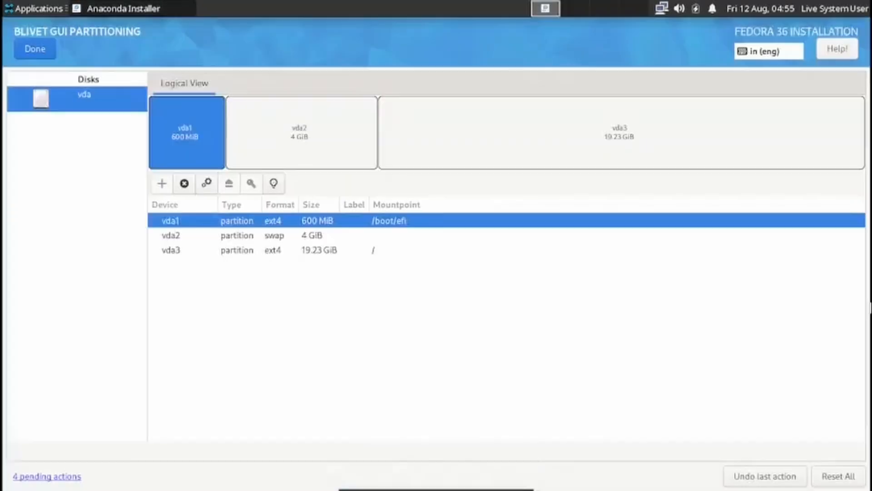
Step: Accept the partitioning changes and keep the root account disabled
{"action": "left_click", "coordinate": [35, 49]}
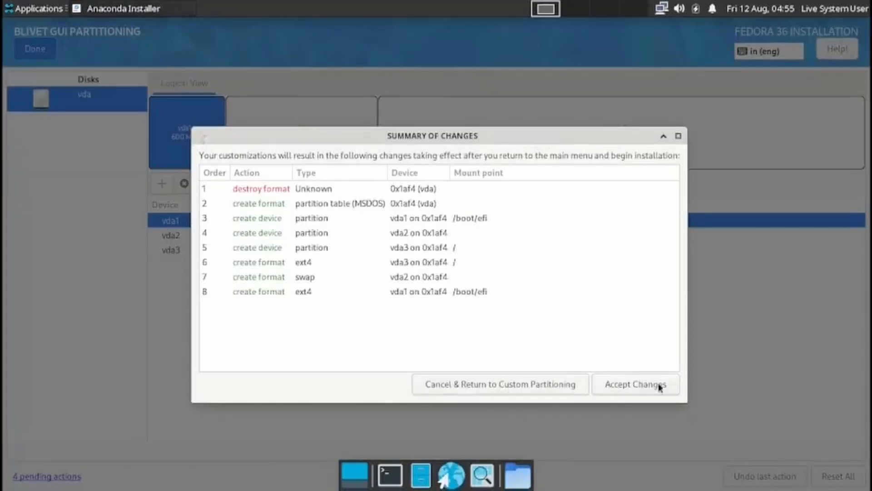
{"action": "left_click", "coordinate": [635, 384]}
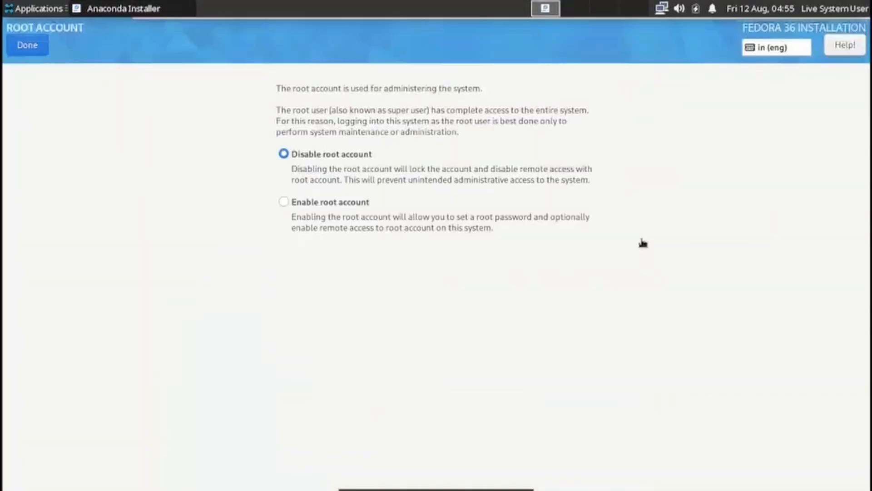
{"action": "left_click", "coordinate": [27, 45]}
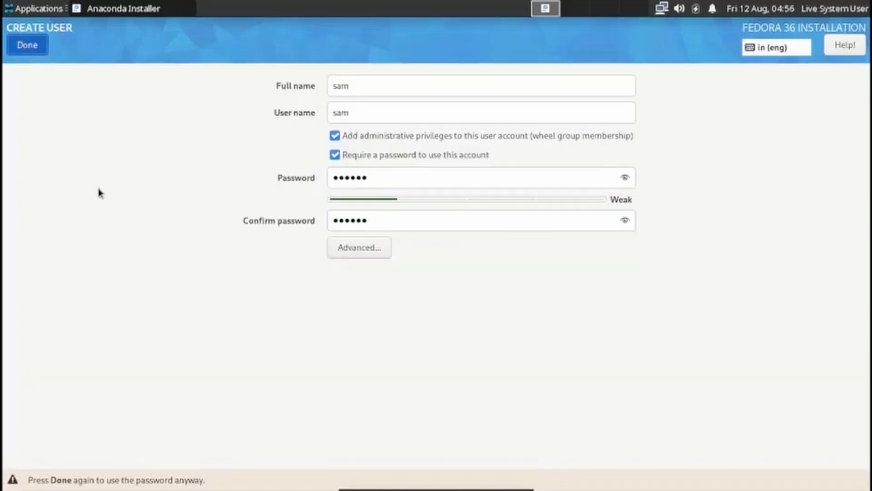
Step: Accept the weak user password so the Fedora installation begins
{"action": "left_click", "coordinate": [27, 45]}
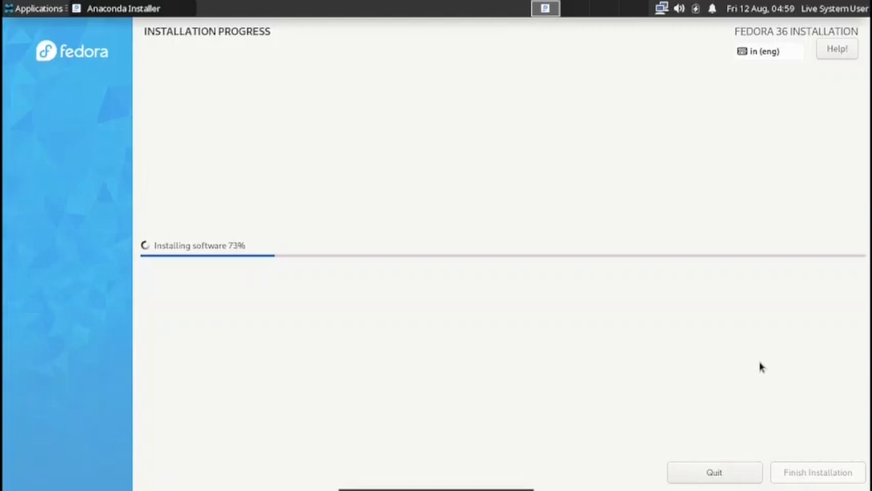
{"action": "mouse_move", "coordinate": [590, 173]}
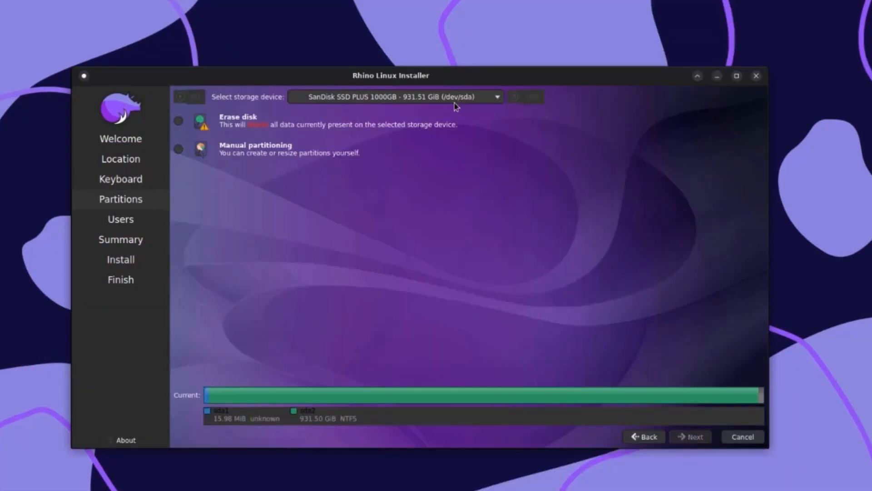
Step: Enter the user name 'john' on the Rhino Linux Users page
{"action": "left_click", "coordinate": [690, 436]}
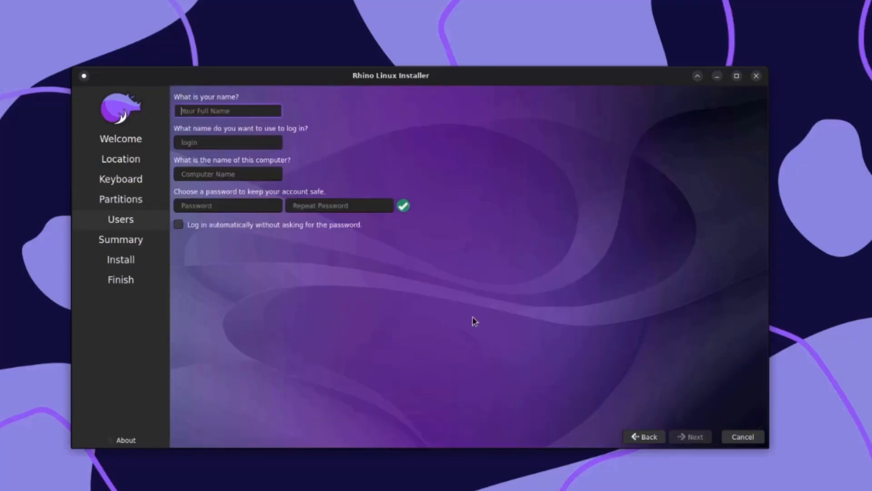
{"action": "type", "text": "john"}
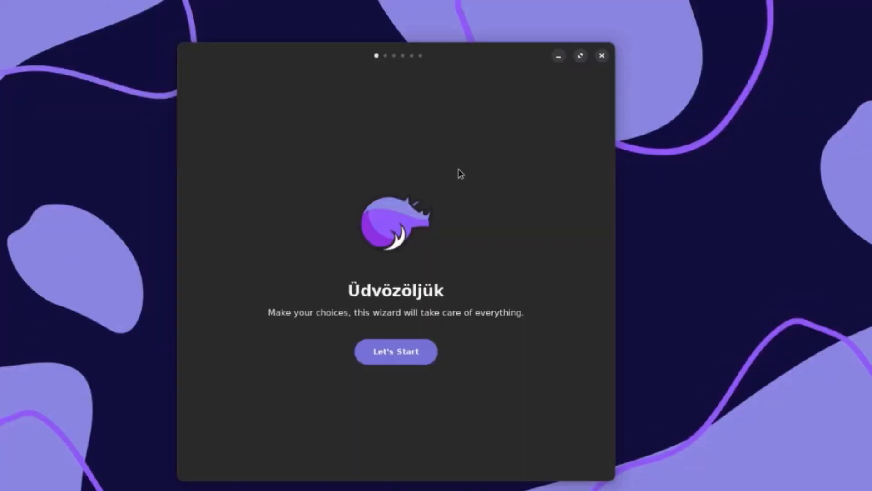
Step: Start the Rhino setup wizard and advance to the Package Manager page
{"action": "left_click", "coordinate": [396, 351]}
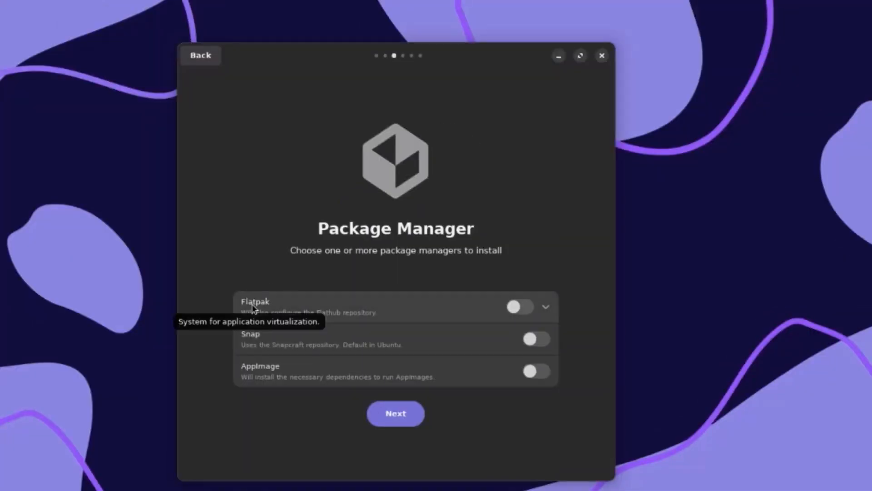
{"action": "left_click", "coordinate": [536, 339]}
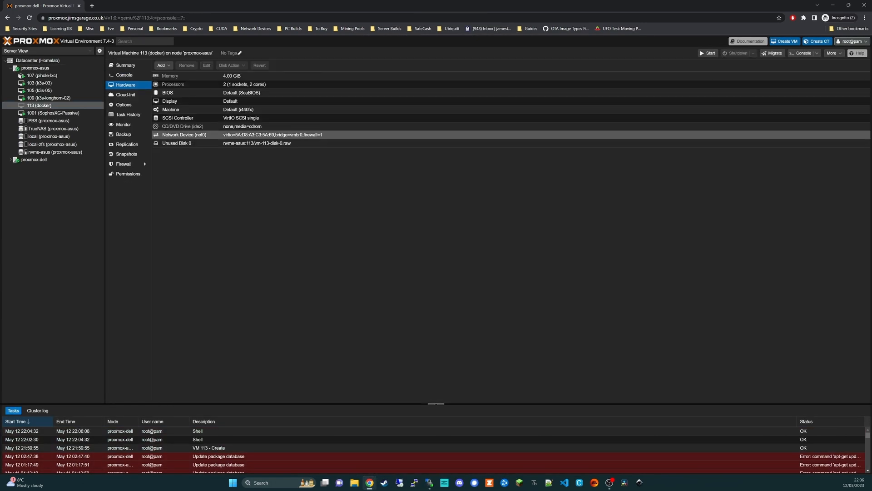
Step: View VM 113's options and type 'prox' on the way to nvme-asus ISO Images
{"action": "left_click", "coordinate": [123, 105]}
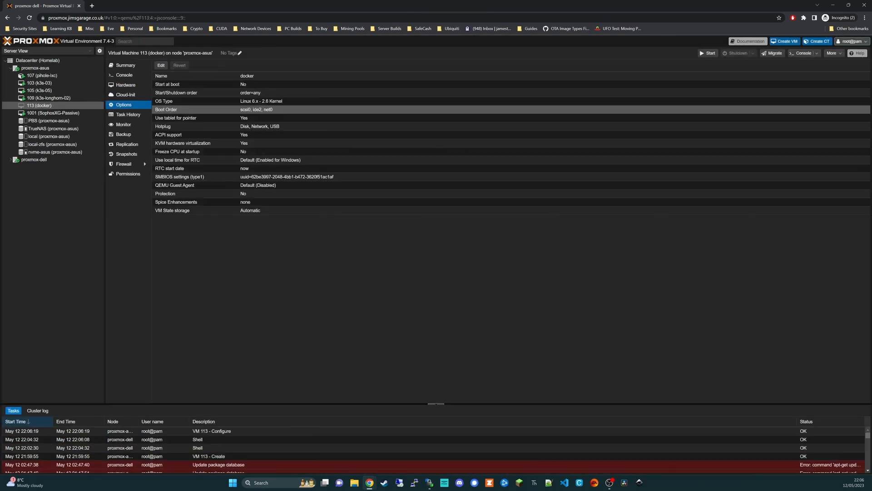
{"action": "type", "text": "proxmox-asus%2Fnvme-asus"}
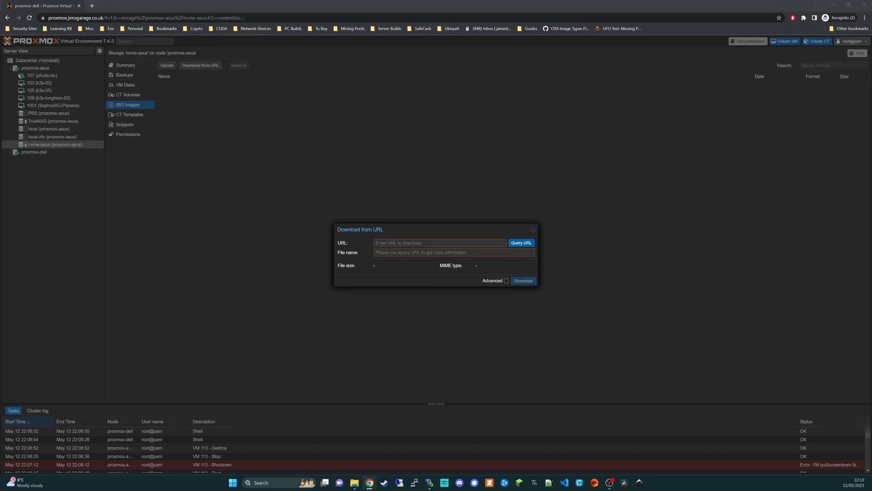
Step: Download the Ubuntu server ISO and advance past the VM's System and Disks settings
{"action": "left_click", "coordinate": [522, 280]}
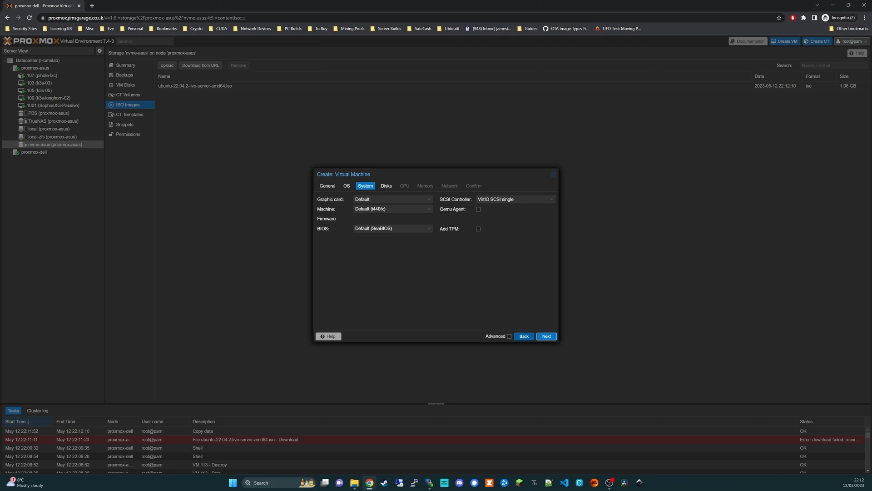
{"action": "left_click", "coordinate": [386, 186]}
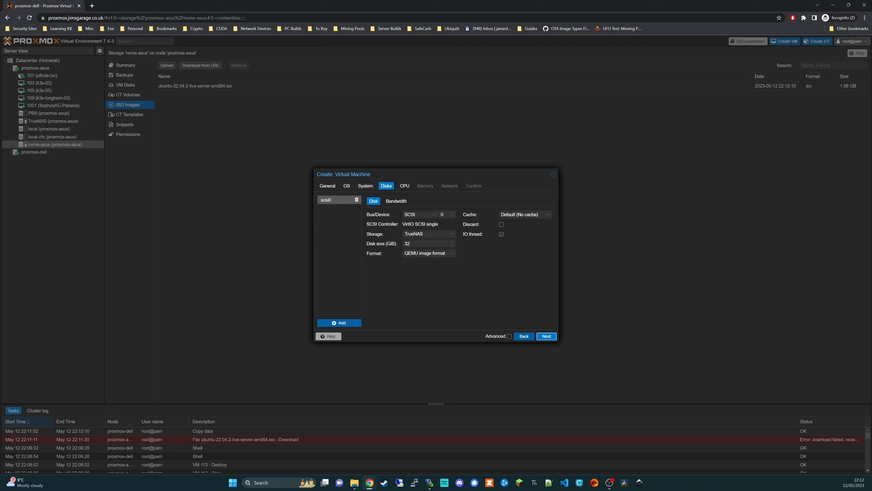
{"action": "left_click", "coordinate": [404, 186]}
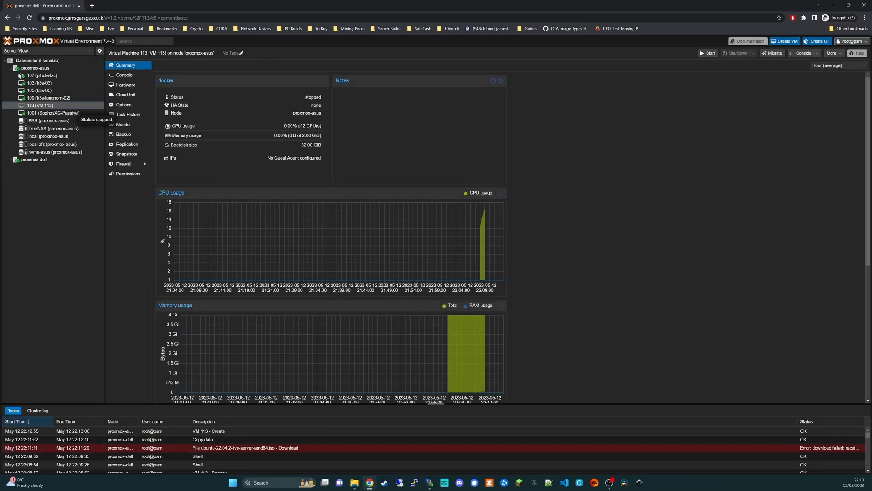
Step: Start a new VM and reach the OS step with TrueNAS as ISO storage
{"action": "left_click", "coordinate": [124, 75]}
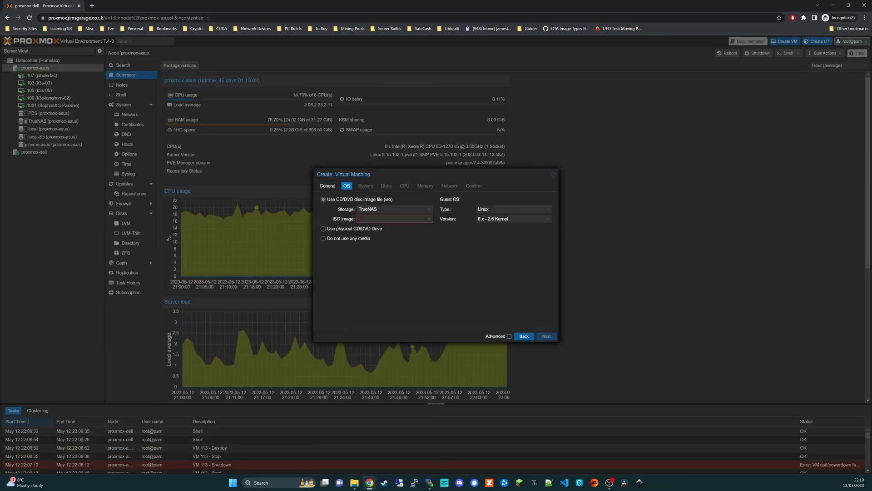
Step: Advance through the Disks and CPU steps to finish creating VM 113 (docker)
{"action": "left_click", "coordinate": [394, 209]}
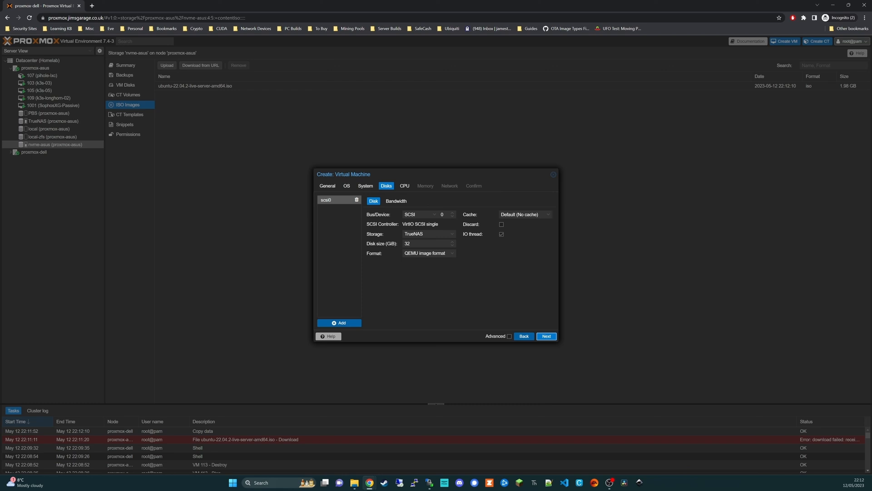
{"action": "left_click", "coordinate": [404, 186]}
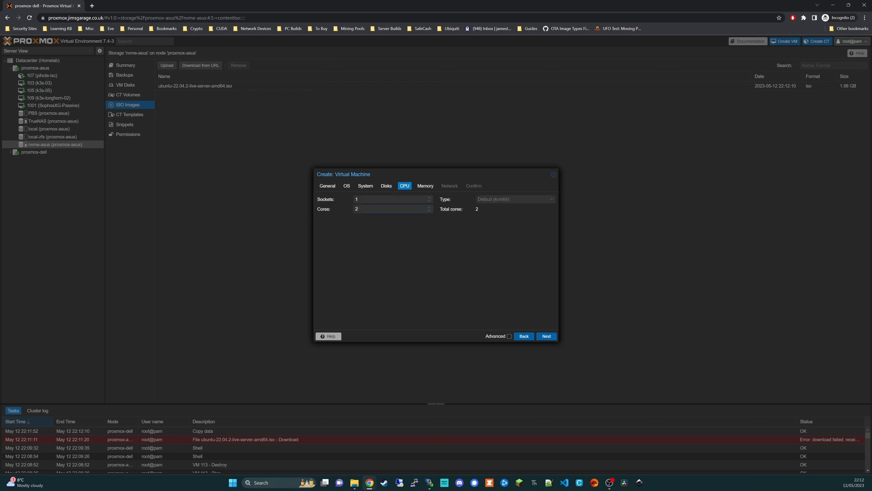
{"action": "left_click", "coordinate": [546, 337]}
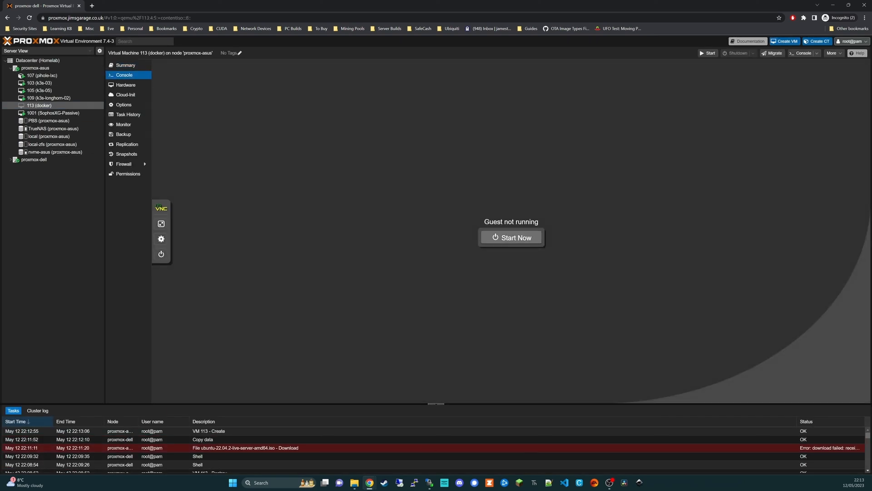
Step: Start Create VM for VM 113 and name it 'docker'
{"action": "left_click", "coordinate": [510, 238]}
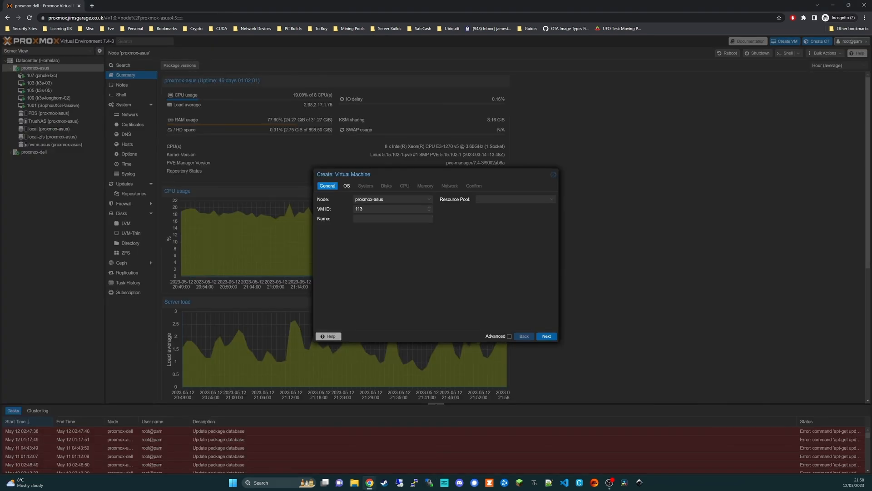
{"action": "type", "text": "docker"}
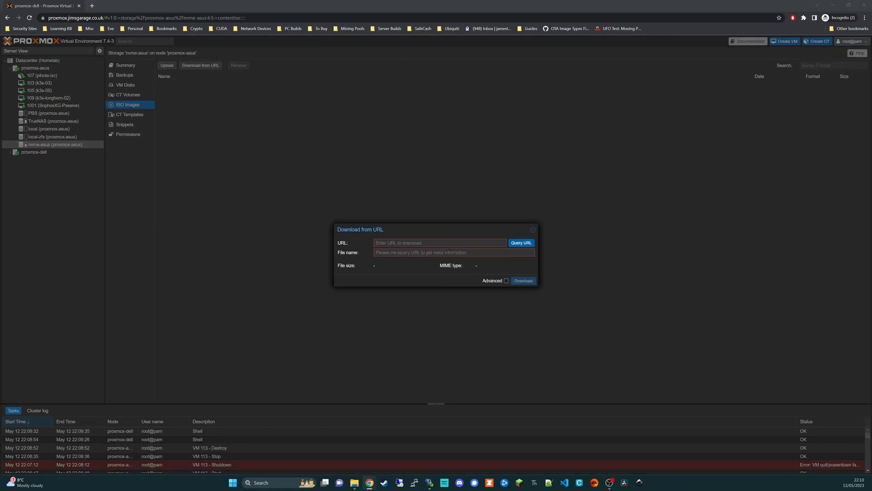
Step: Start the Ubuntu 22.04.2 live-server ISO download from URL and check its task log
{"action": "left_click", "coordinate": [522, 281]}
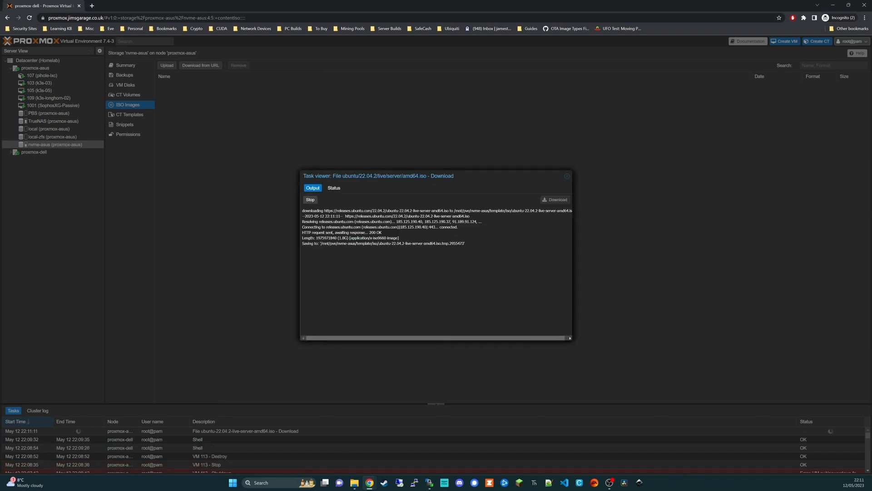
{"action": "left_click", "coordinate": [567, 176]}
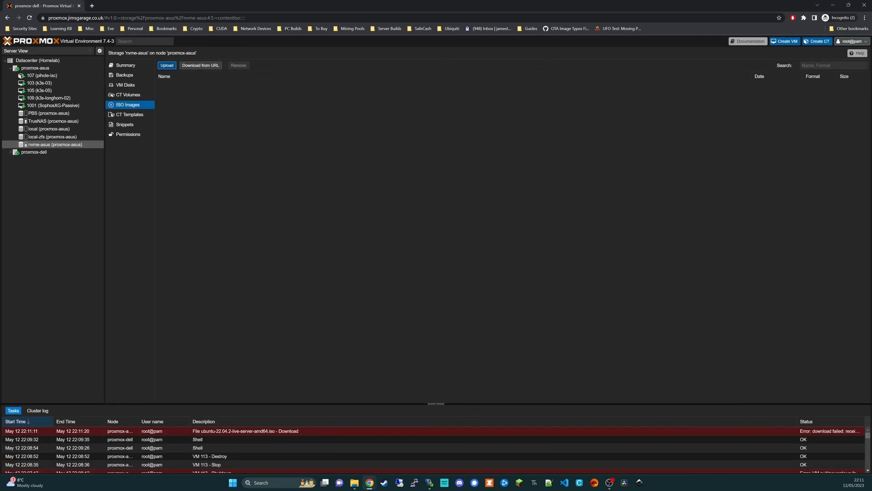
{"action": "left_click", "coordinate": [166, 65]}
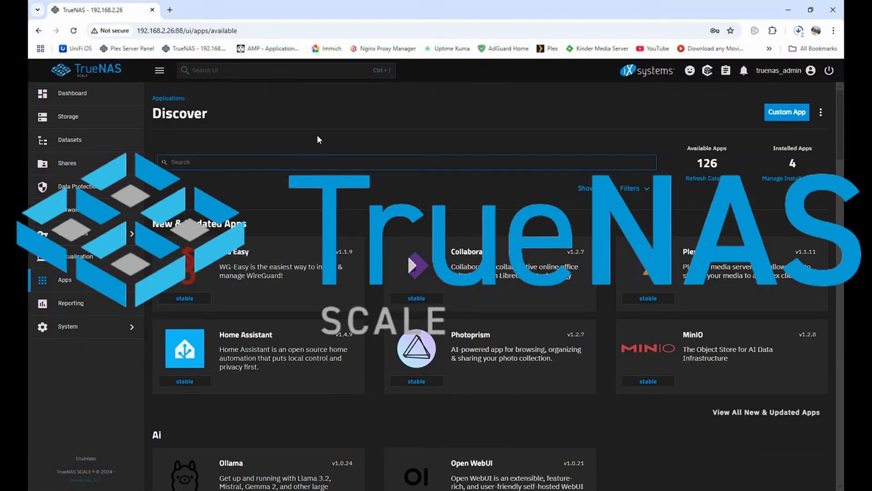
Step: Fill the Nextcloud install form with 'wolf', scroll its storage settings, then view File Browser details
{"action": "left_click", "coordinate": [69, 139]}
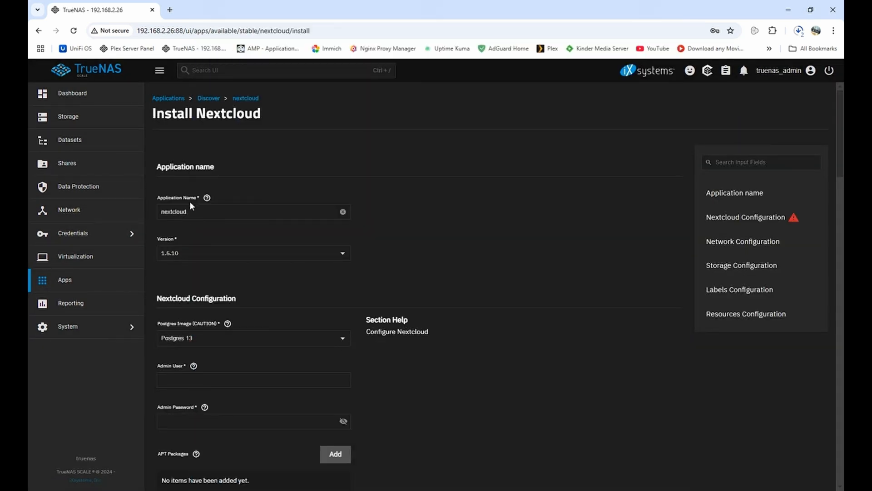
{"action": "type", "text": "wolf"}
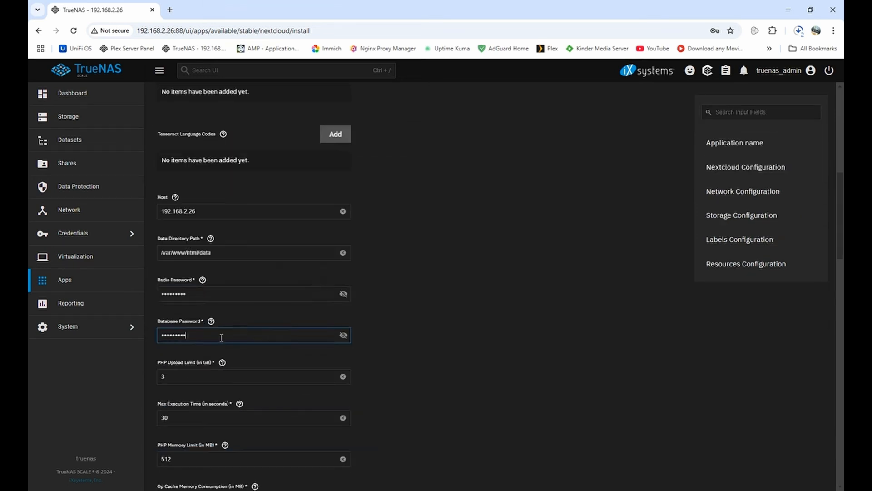
{"action": "scroll", "scroll_direction": "down", "scroll_amount": 3}
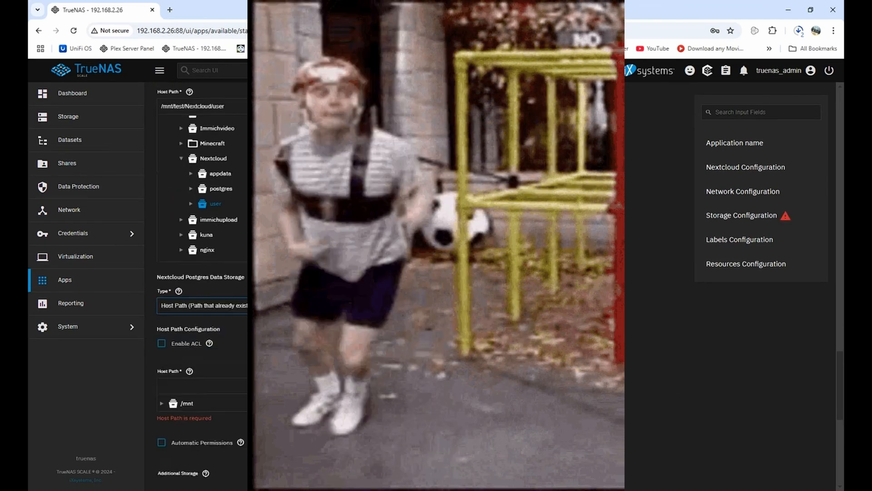
{"action": "scroll", "scroll_direction": "down", "scroll_amount": 3}
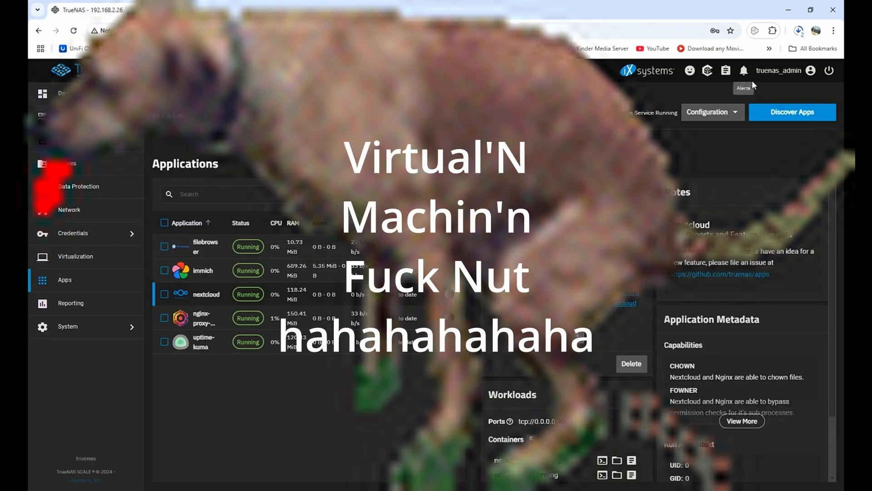
{"action": "left_click", "coordinate": [791, 112]}
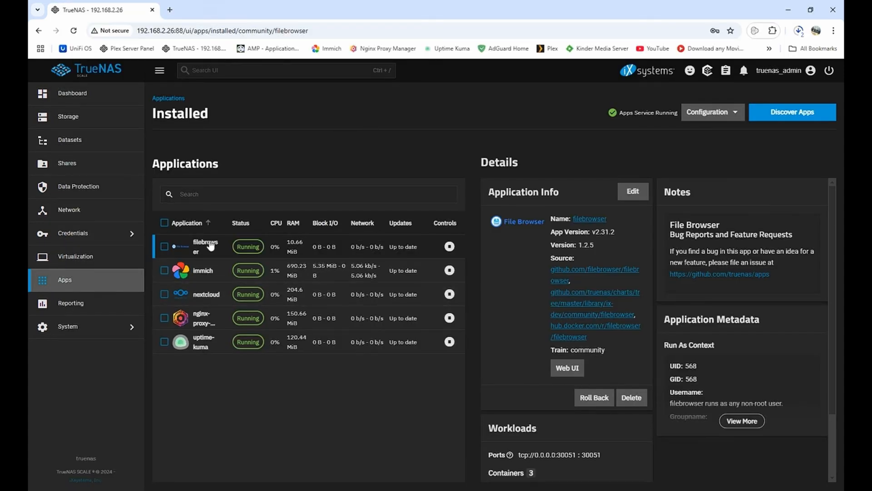
Step: Browse the Datasets overview, then return to the Apps catalog
{"action": "left_click", "coordinate": [68, 326]}
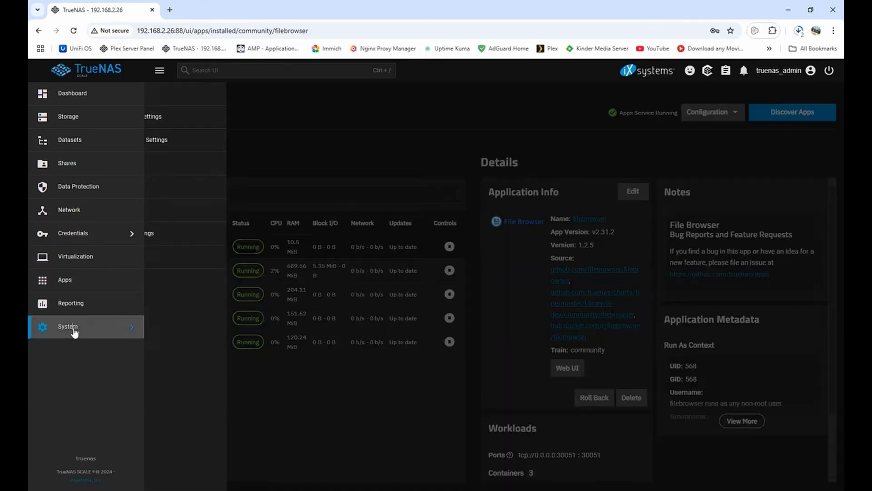
{"action": "left_click", "coordinate": [75, 330]}
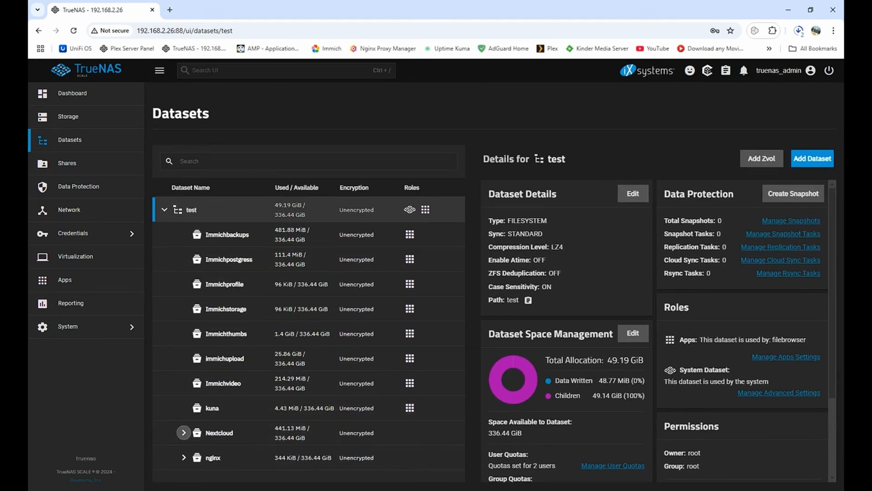
{"action": "left_click", "coordinate": [64, 279]}
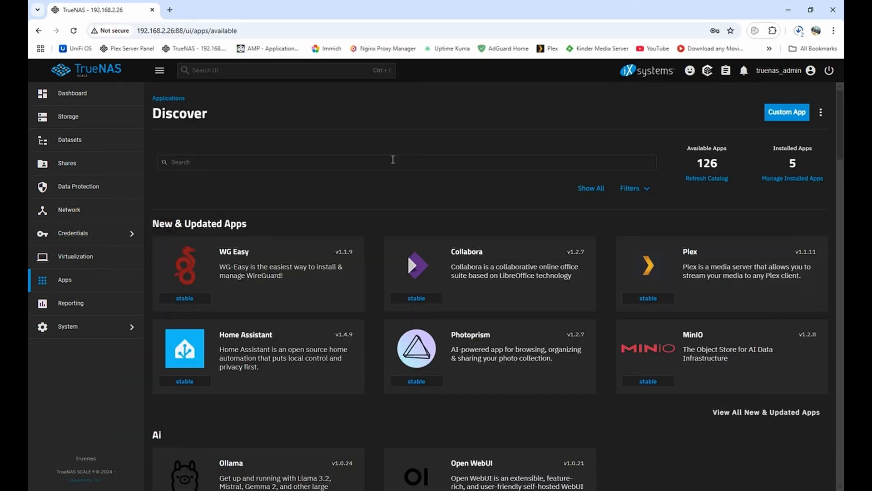
{"action": "left_click", "coordinate": [64, 280]}
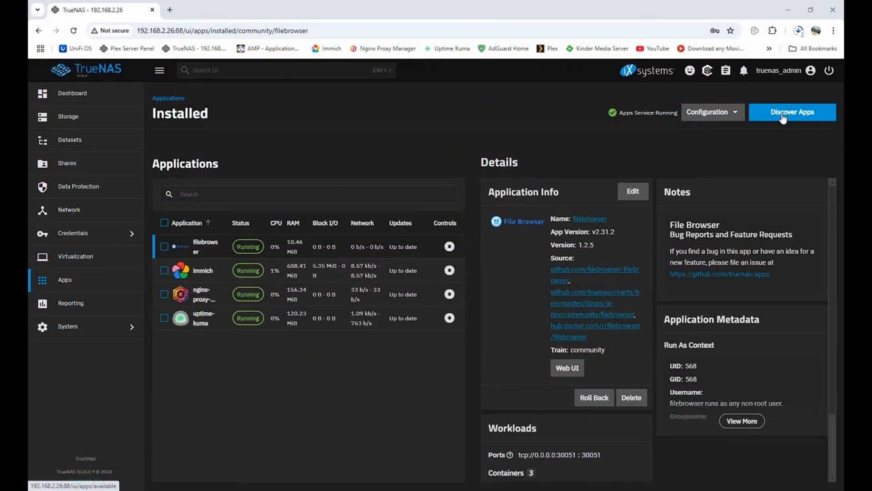
Step: Choose the Nextcloud postgres dataset as the database host path, then return to Apps Discover
{"action": "left_click", "coordinate": [69, 140]}
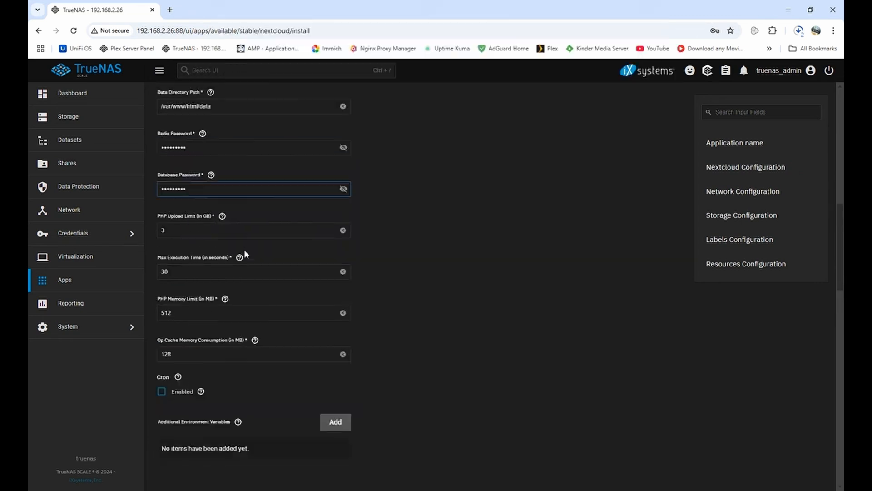
{"action": "scroll", "scroll_direction": "down", "scroll_amount": 3}
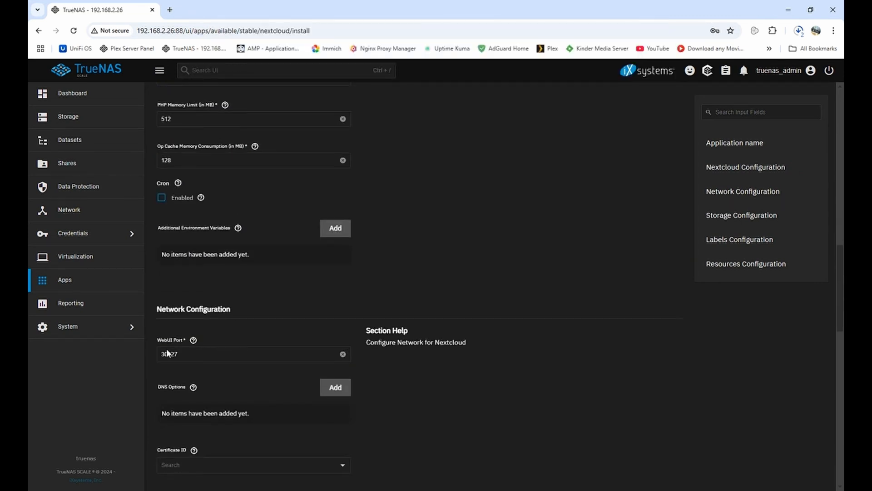
{"action": "scroll", "scroll_direction": "down", "scroll_amount": 3}
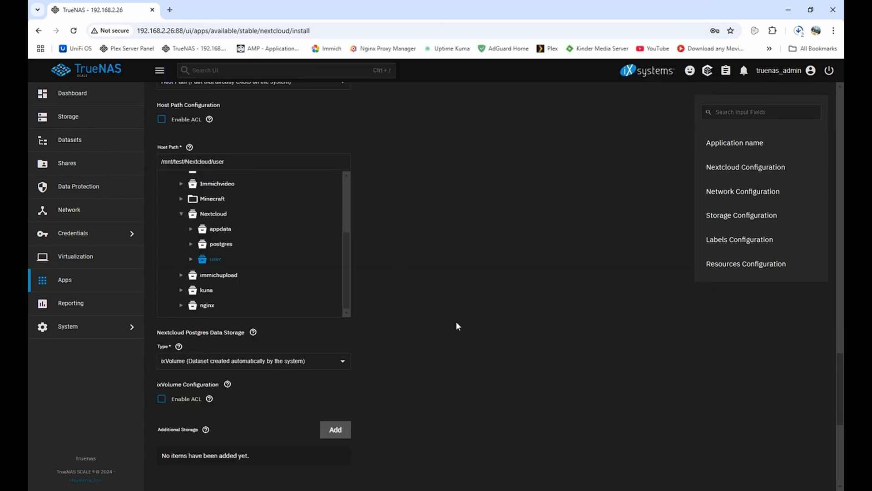
{"action": "left_click", "coordinate": [220, 231]}
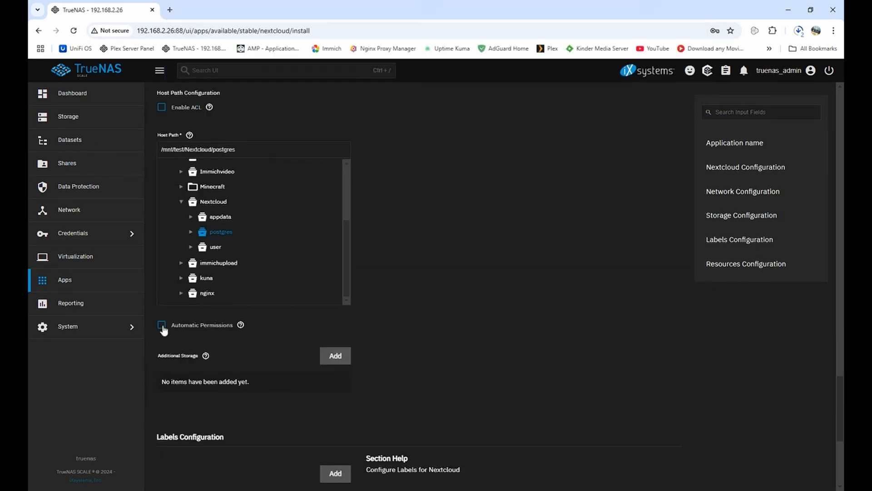
{"action": "scroll", "scroll_direction": "down", "scroll_amount": 3}
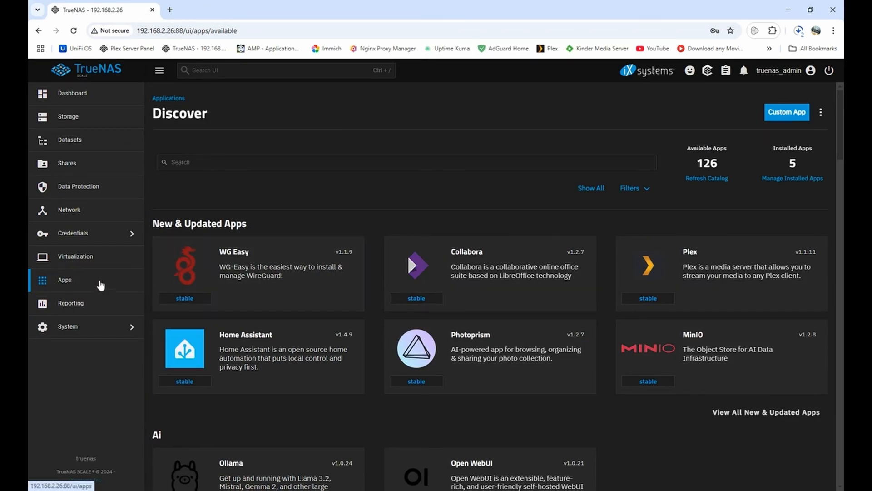
{"action": "left_click", "coordinate": [72, 93]}
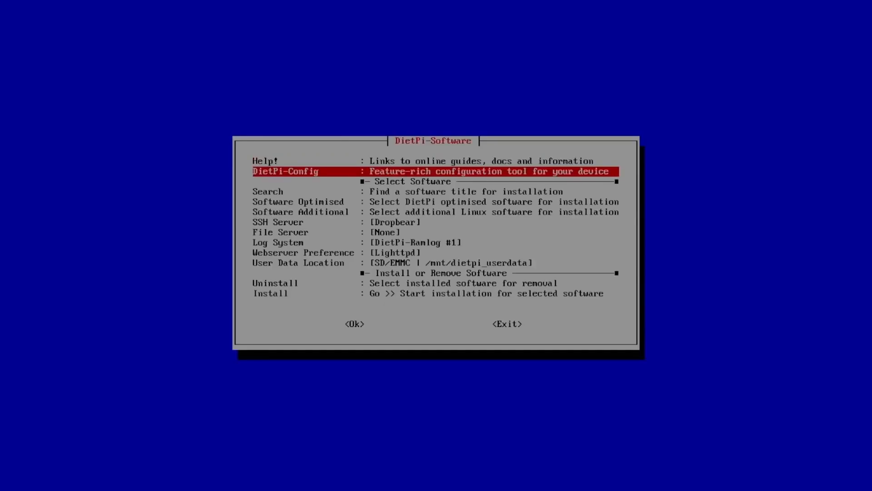
Step: Accept the auto boot prompt, set root as the autostart user, and move to Software Optimised
{"action": "key", "text": "Down"}
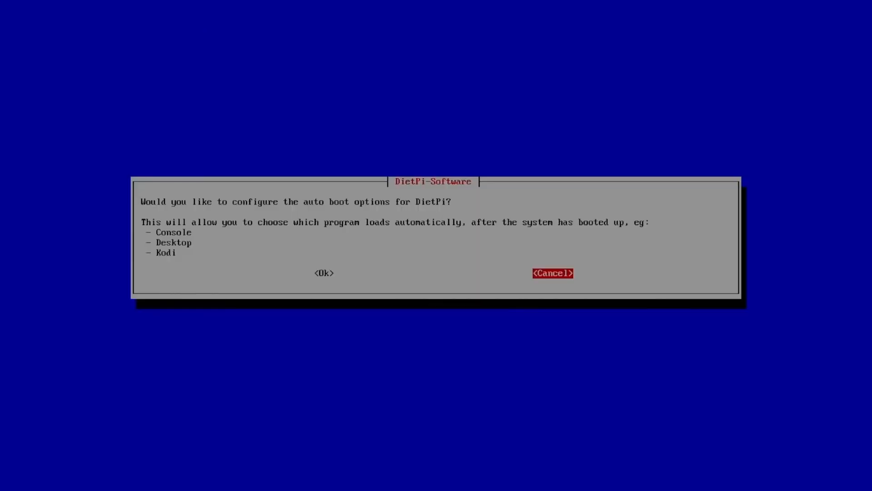
{"action": "left_click", "coordinate": [324, 273]}
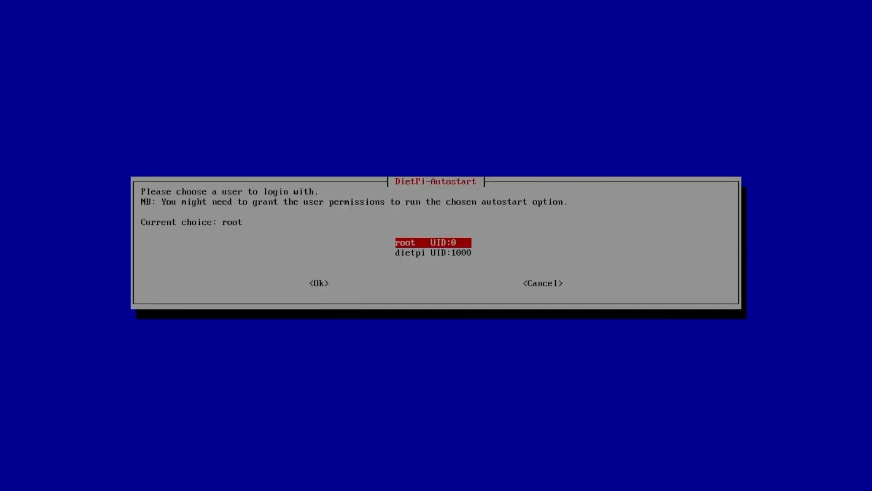
{"action": "left_click", "coordinate": [319, 283]}
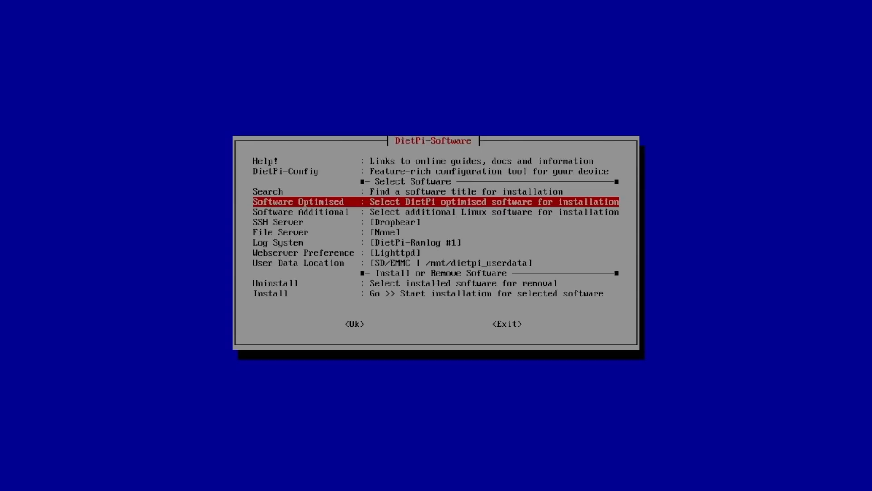
{"action": "key", "text": "Down"}
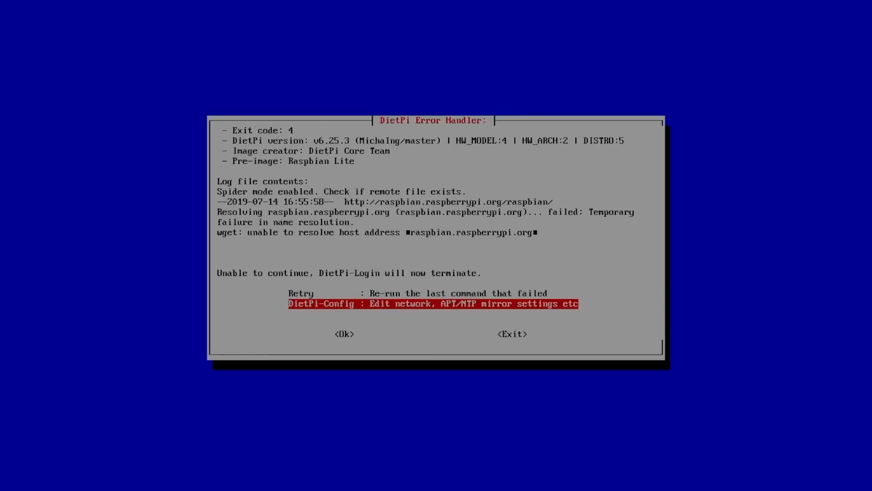
Step: Enable WiFi in DietPi-Config network adapters, skip the password change, and confirm an AutoStart option
{"action": "left_click", "coordinate": [344, 334]}
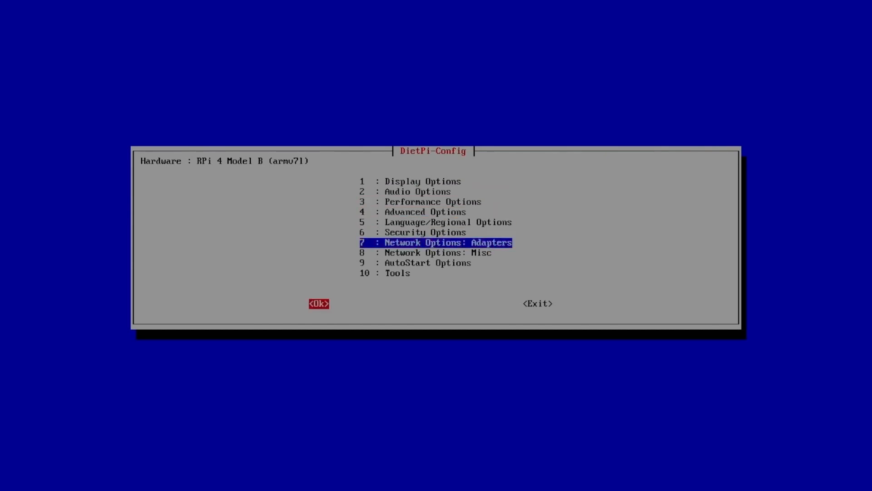
{"action": "left_click", "coordinate": [318, 303]}
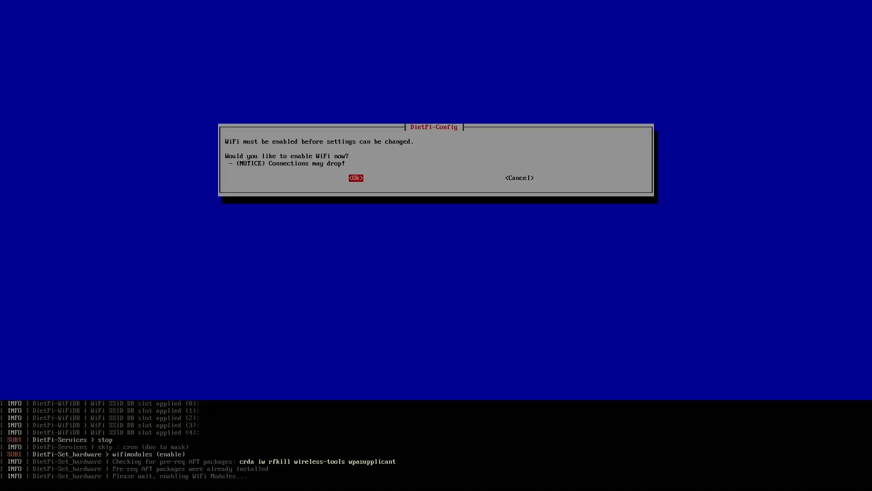
{"action": "left_click", "coordinate": [355, 177]}
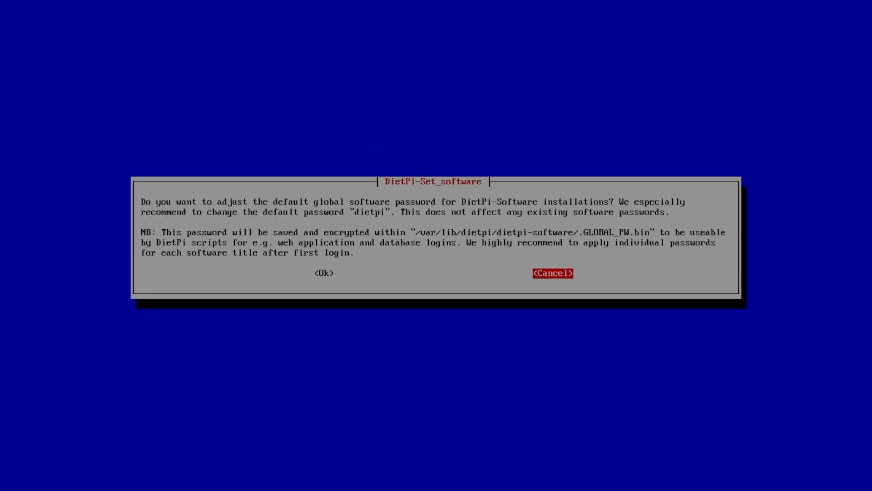
{"action": "left_click", "coordinate": [552, 273]}
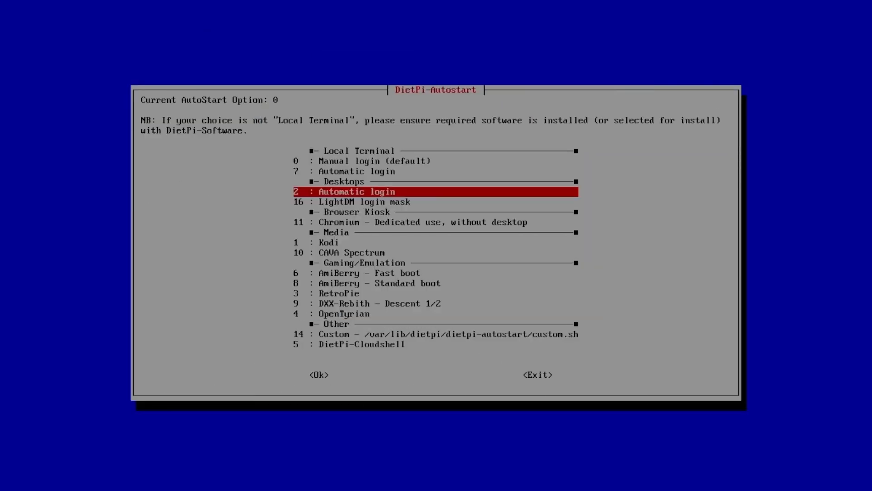
{"action": "left_click", "coordinate": [319, 374]}
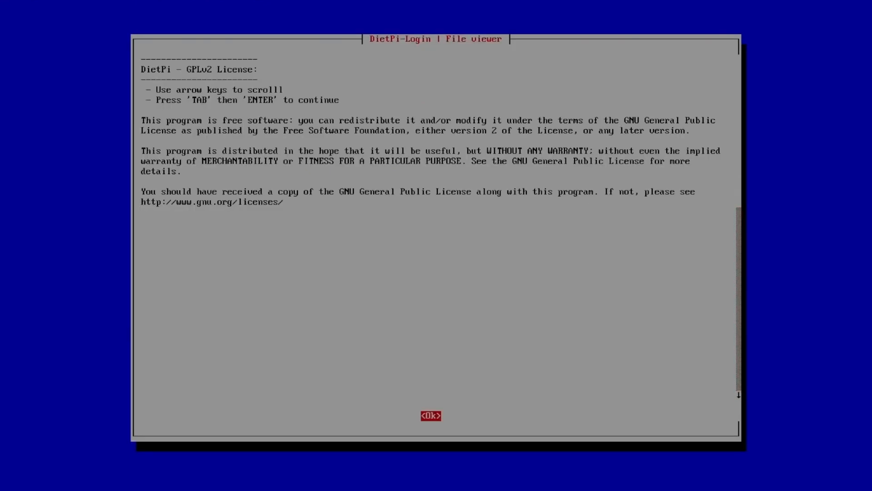
Step: Accept the license notice, skip the password change, confirm AutoStart, and reach the network adapter menu
{"action": "key", "text": "enter"}
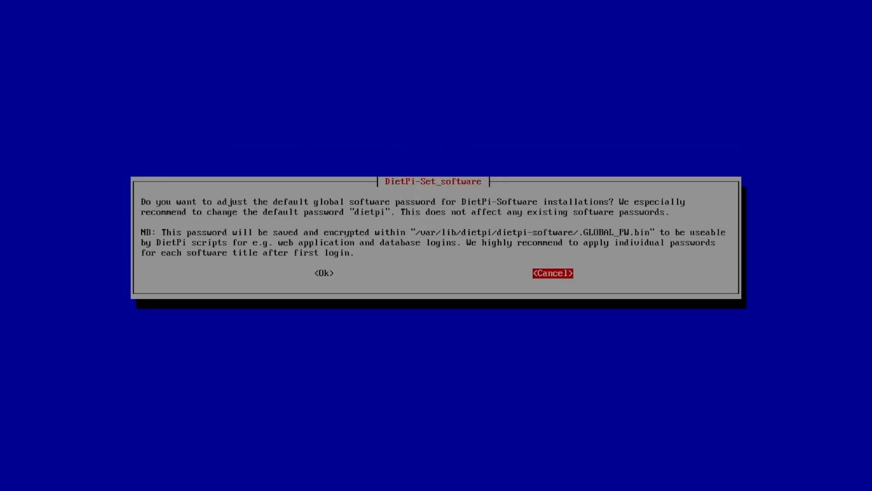
{"action": "left_click", "coordinate": [552, 273]}
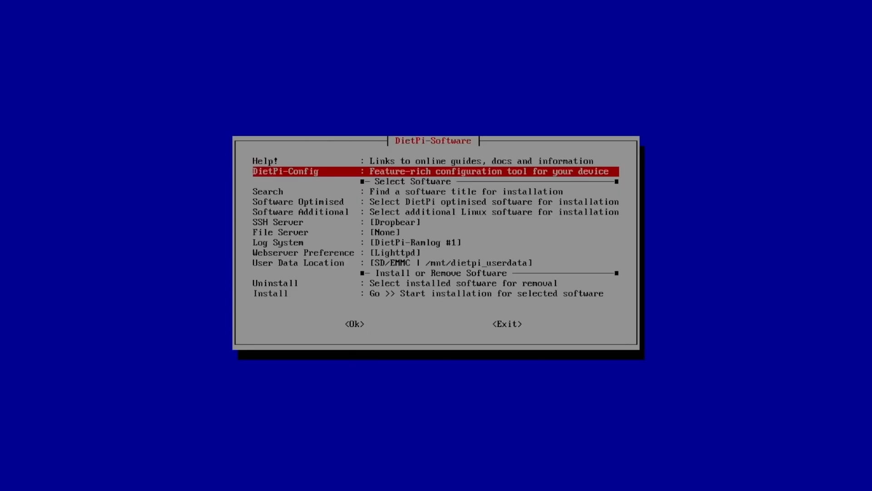
{"action": "key", "text": "Down"}
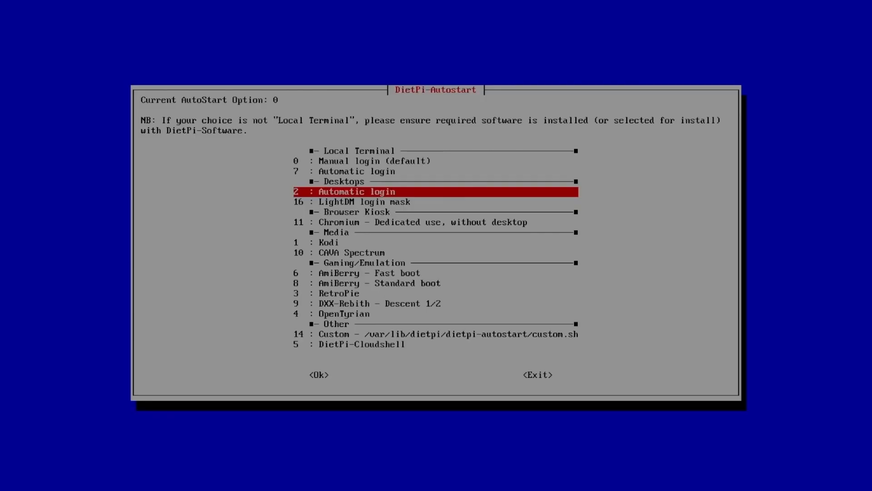
{"action": "left_click", "coordinate": [319, 374]}
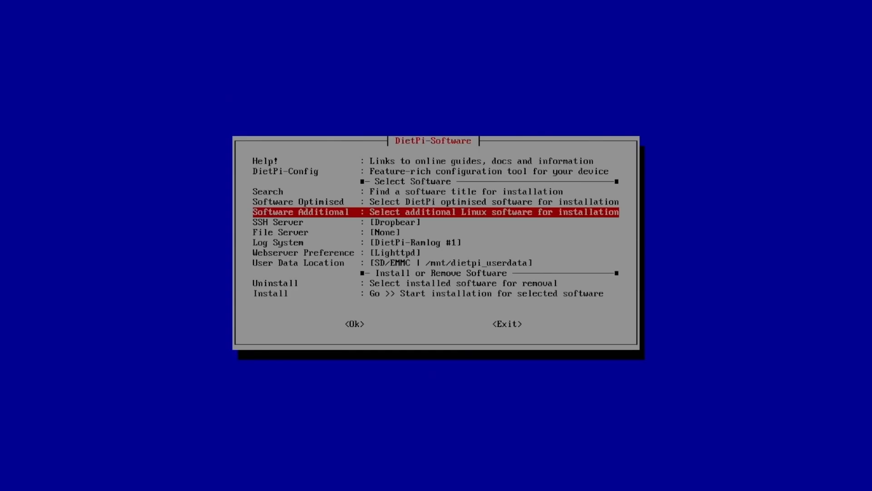
{"action": "left_click", "coordinate": [354, 324]}
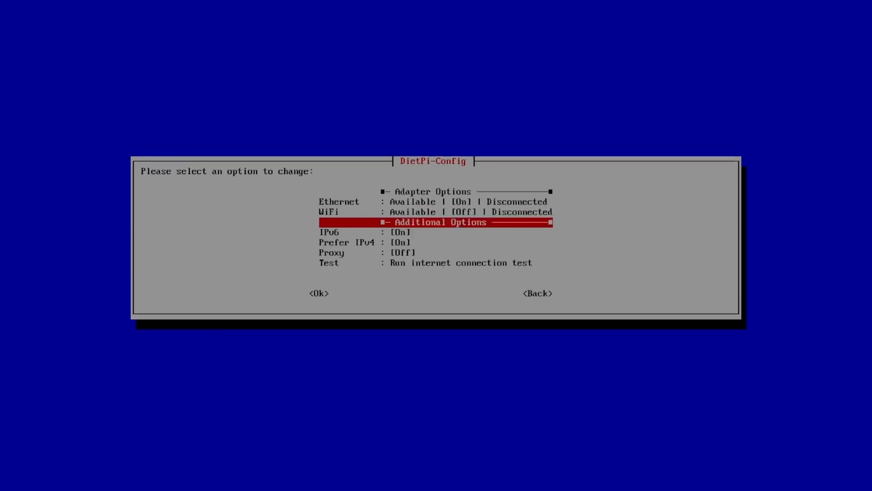
Step: Leave the network adapter settings, skip the password change, and accept the GPLv2 license
{"action": "left_click", "coordinate": [318, 294]}
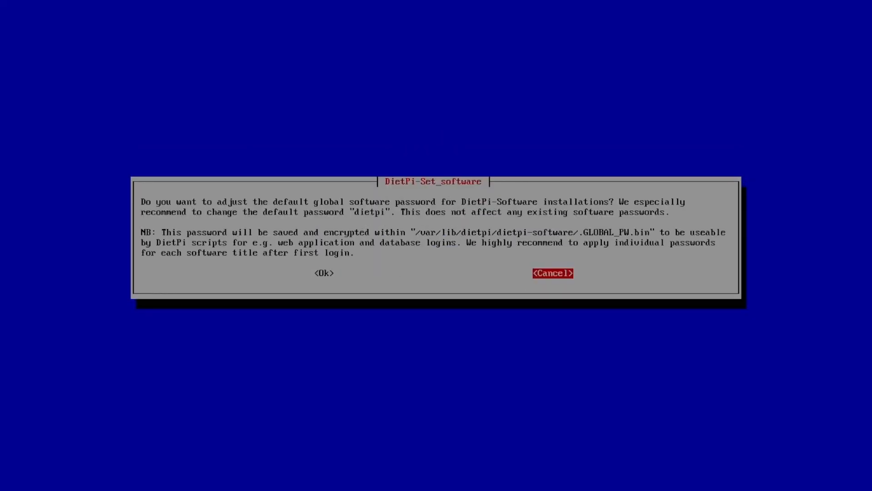
{"action": "left_click", "coordinate": [552, 273]}
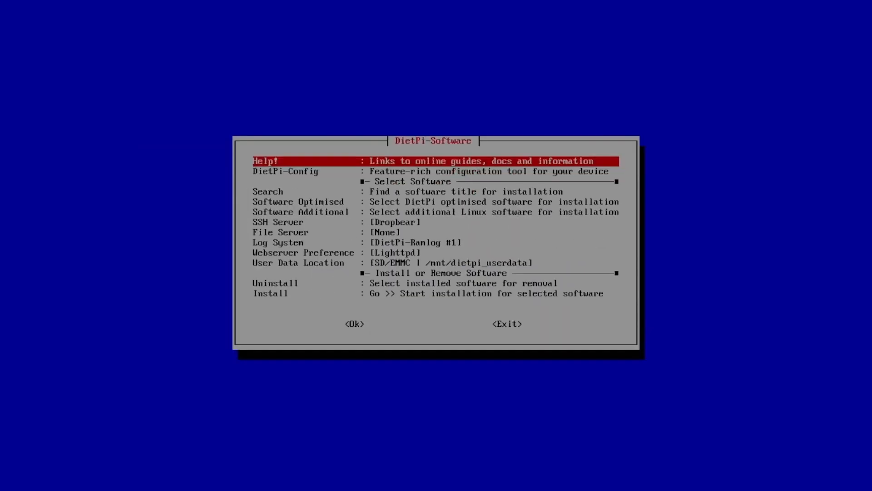
{"action": "key", "text": "Down"}
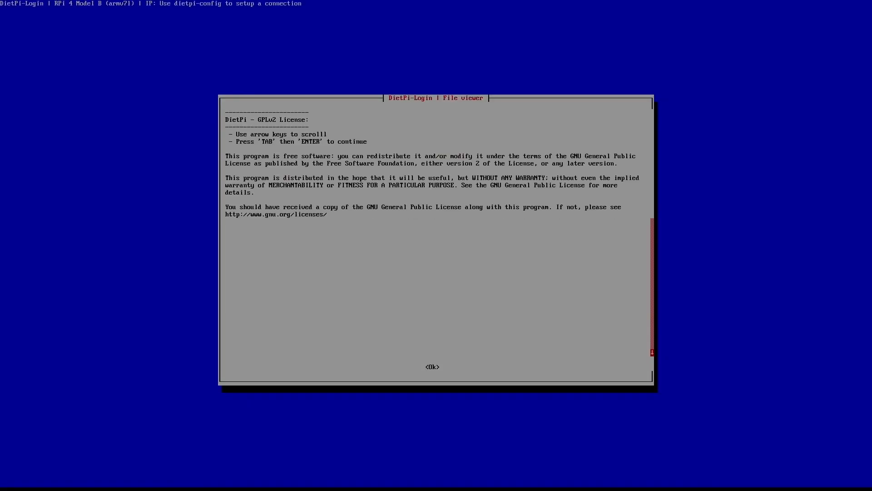
{"action": "left_click", "coordinate": [433, 366]}
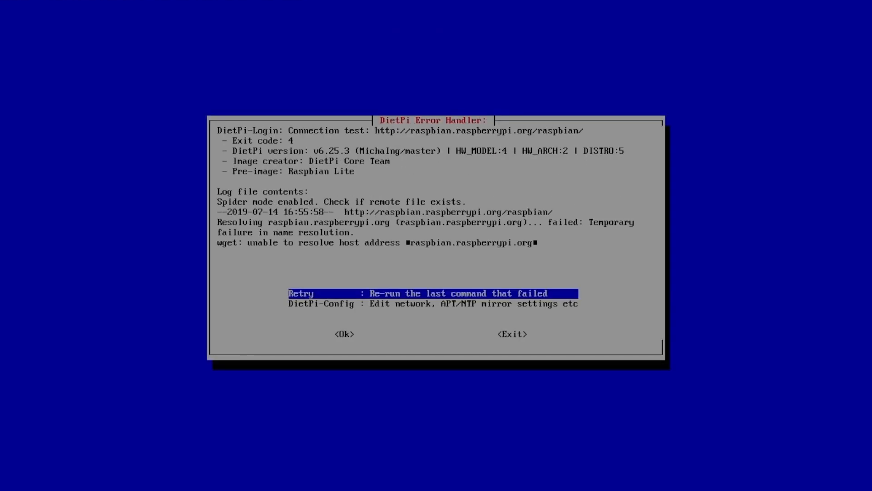